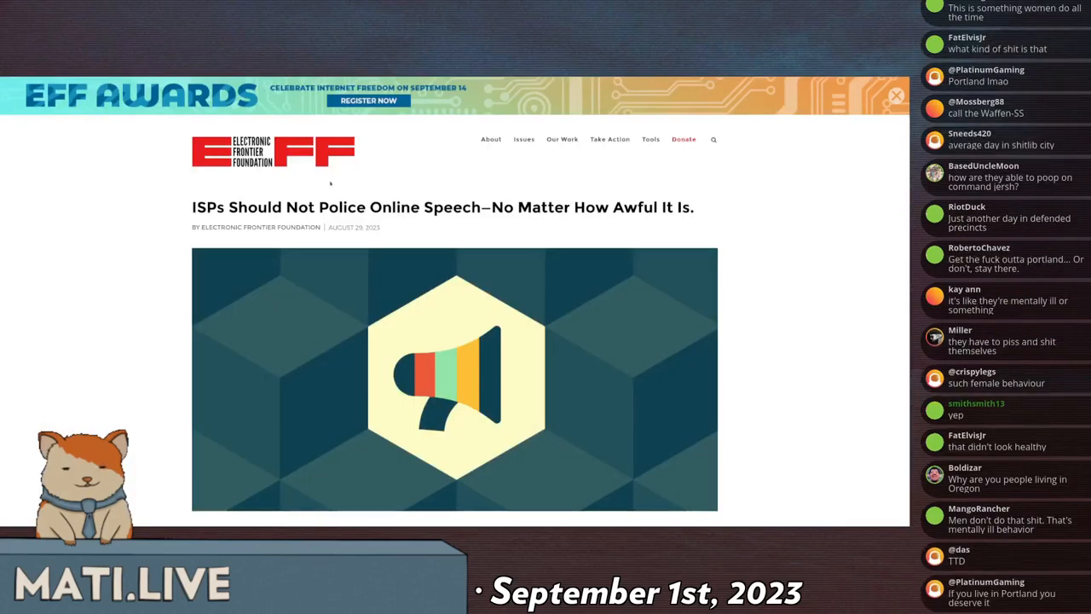
# Step: Scroll through the enlarged profile screenshot while commenting on it
pyautogui.scroll(-3)
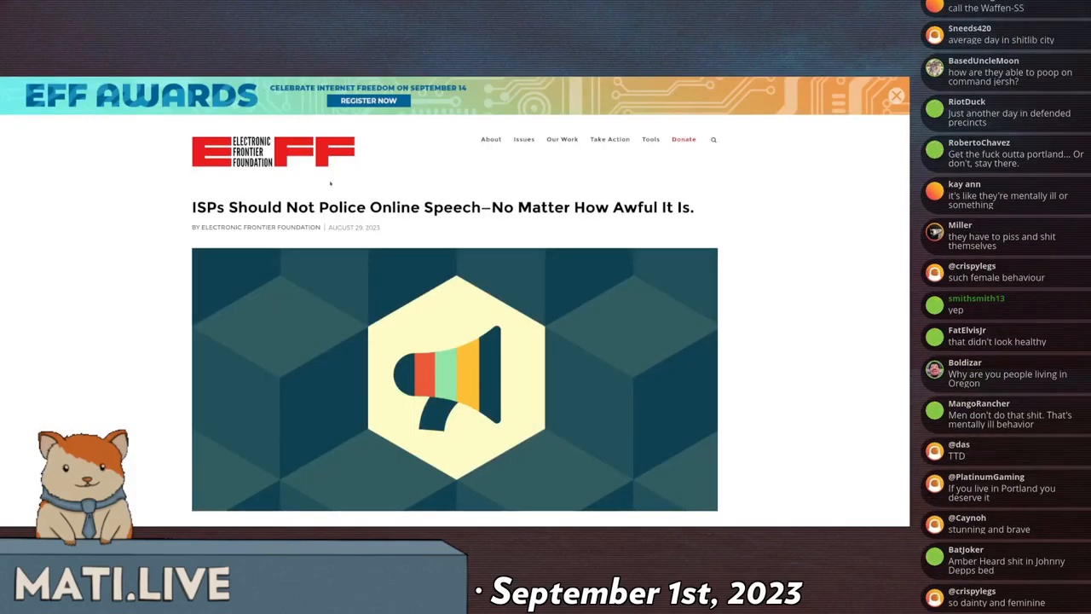
pyautogui.scroll(-3)
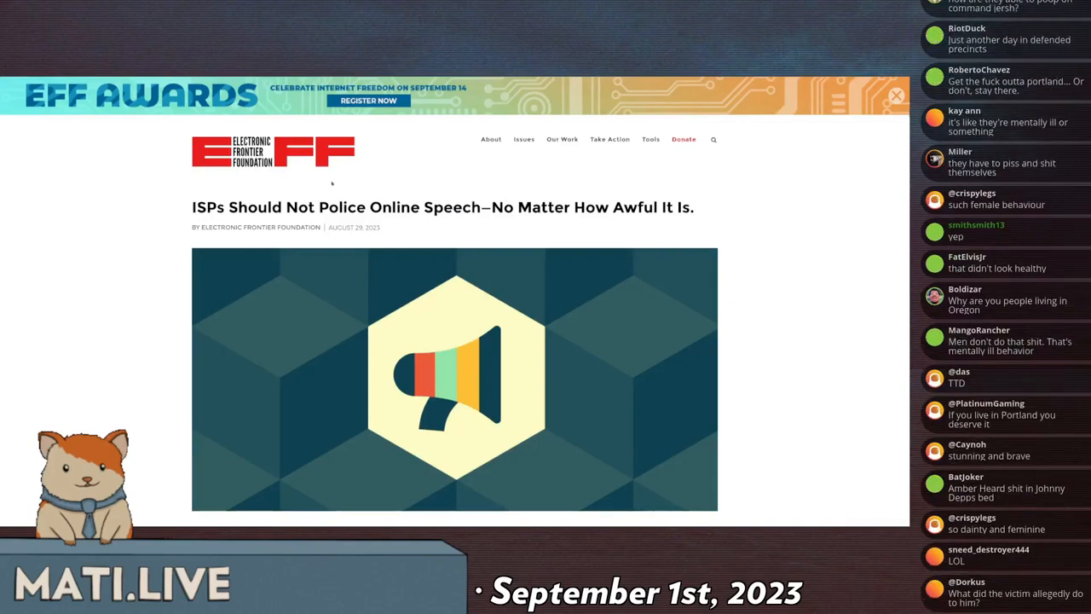
pyautogui.scroll(-3)
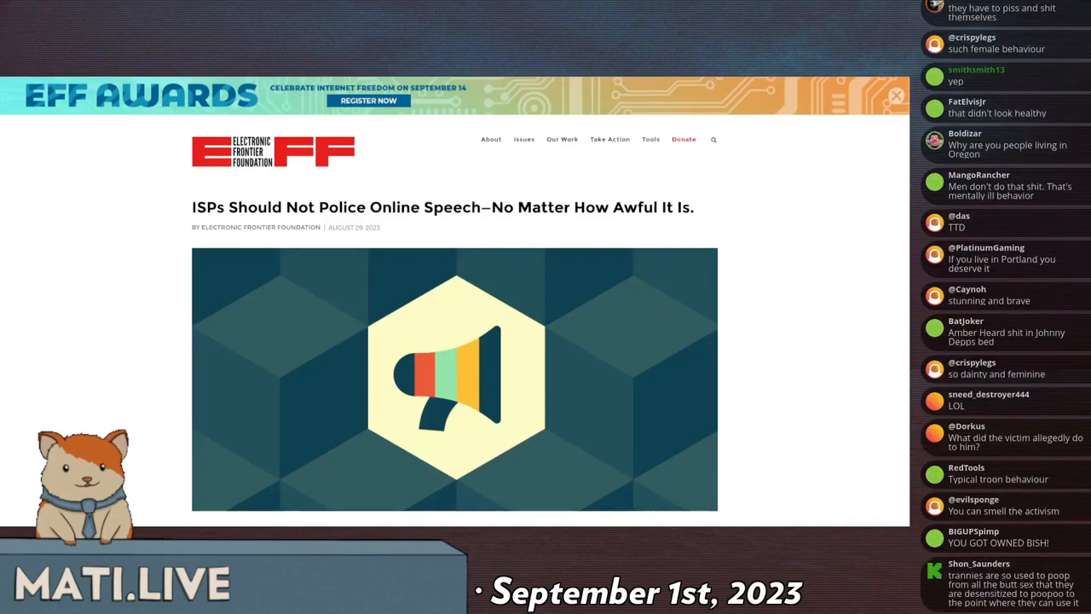
pyautogui.scroll(-3)
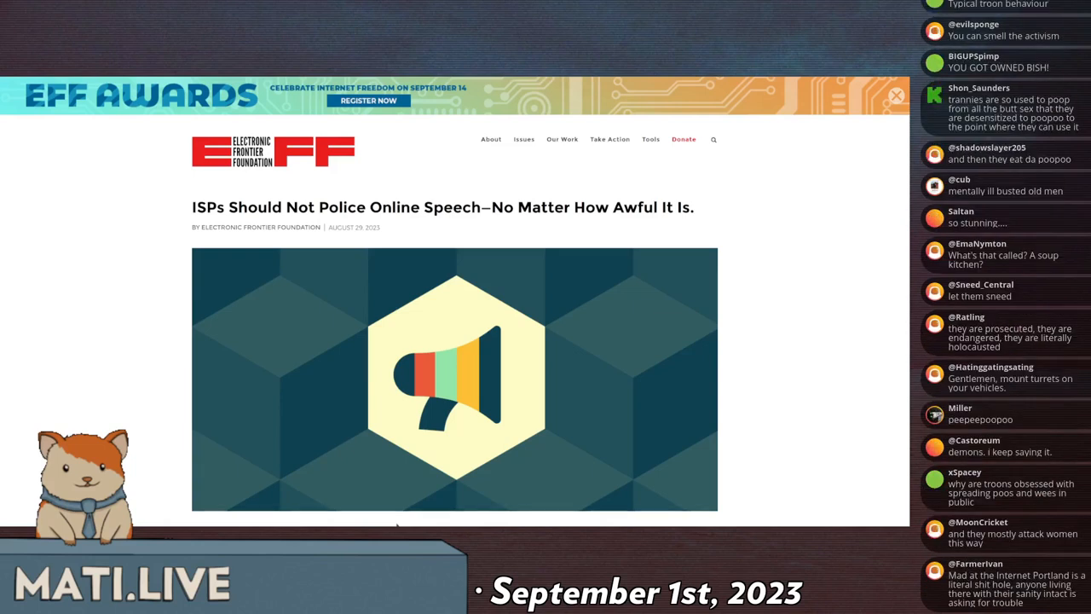
pyautogui.scroll(-3)
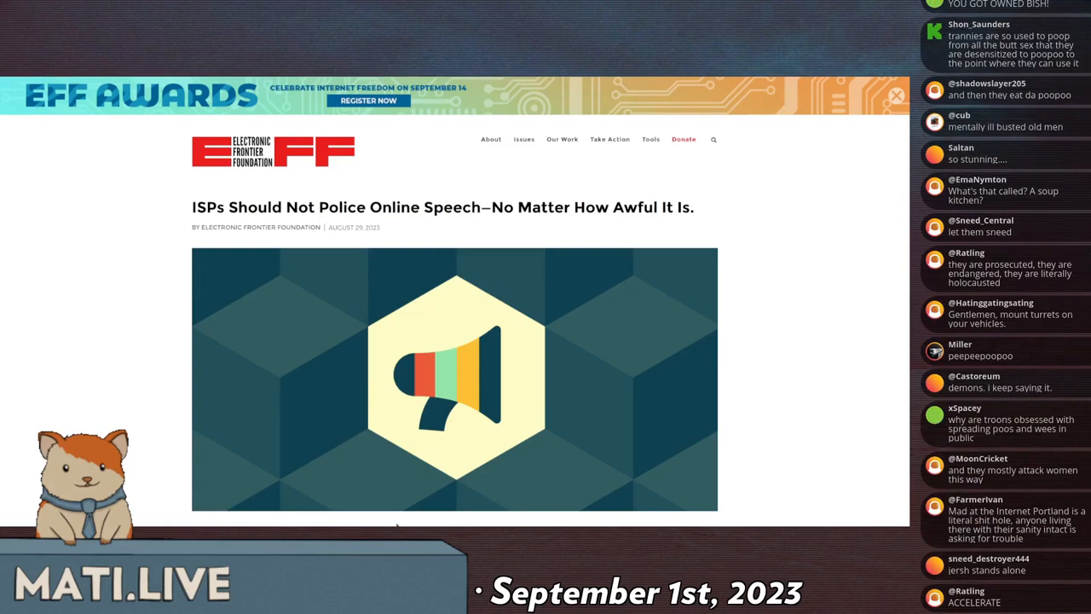
pyautogui.scroll(-3)
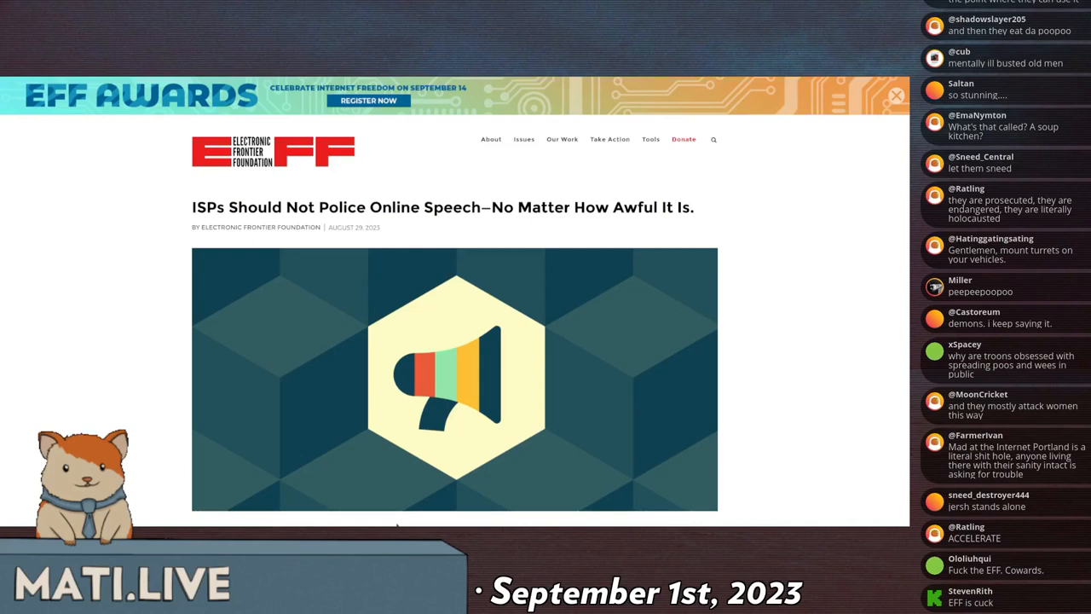
pyautogui.scroll(-3)
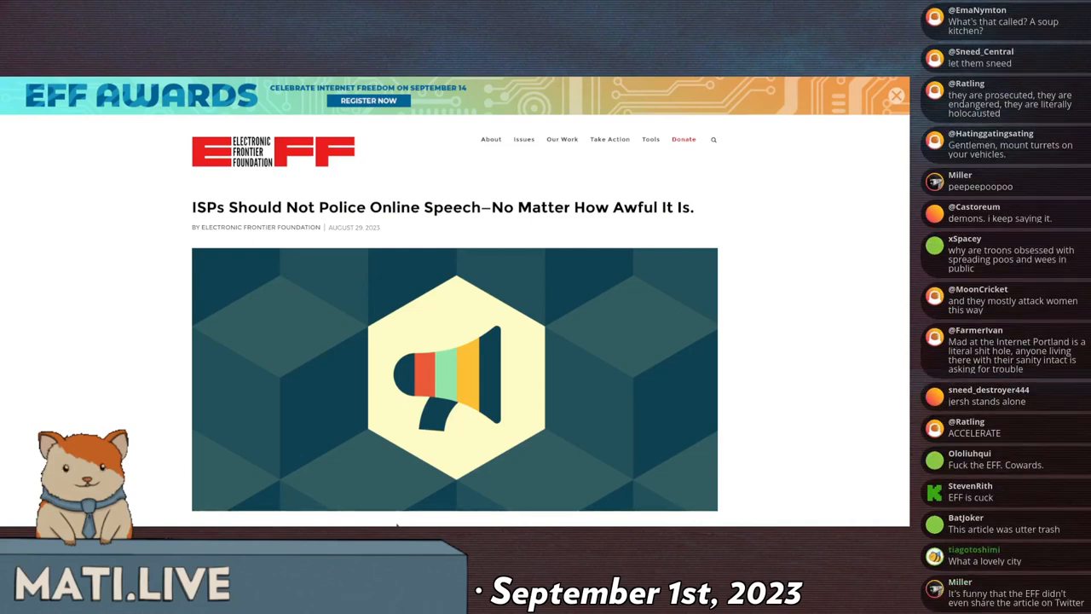
pyautogui.scroll(-3)
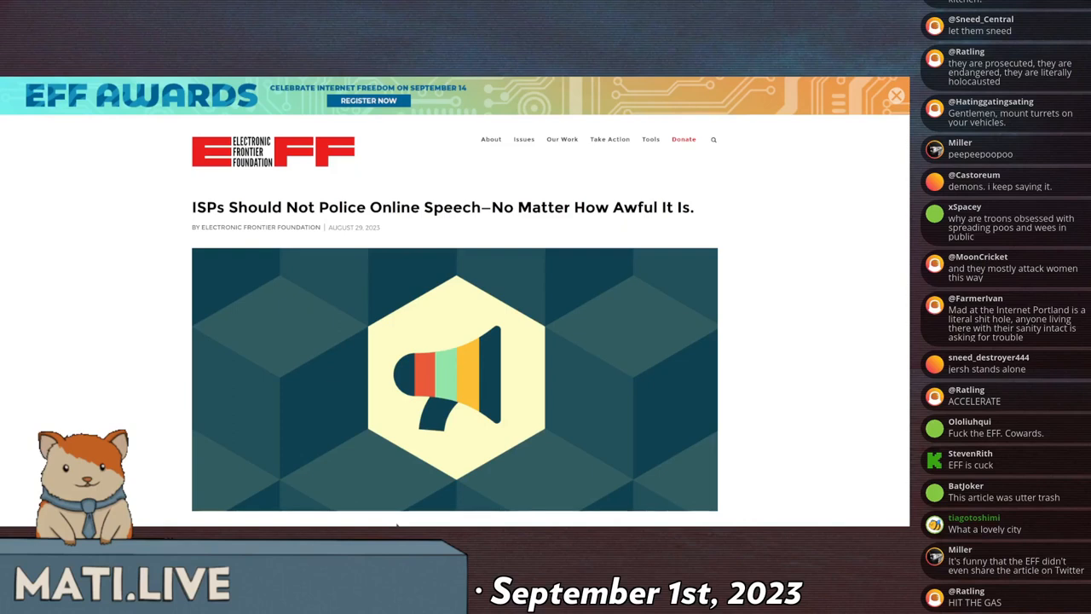
pyautogui.scroll(-3)
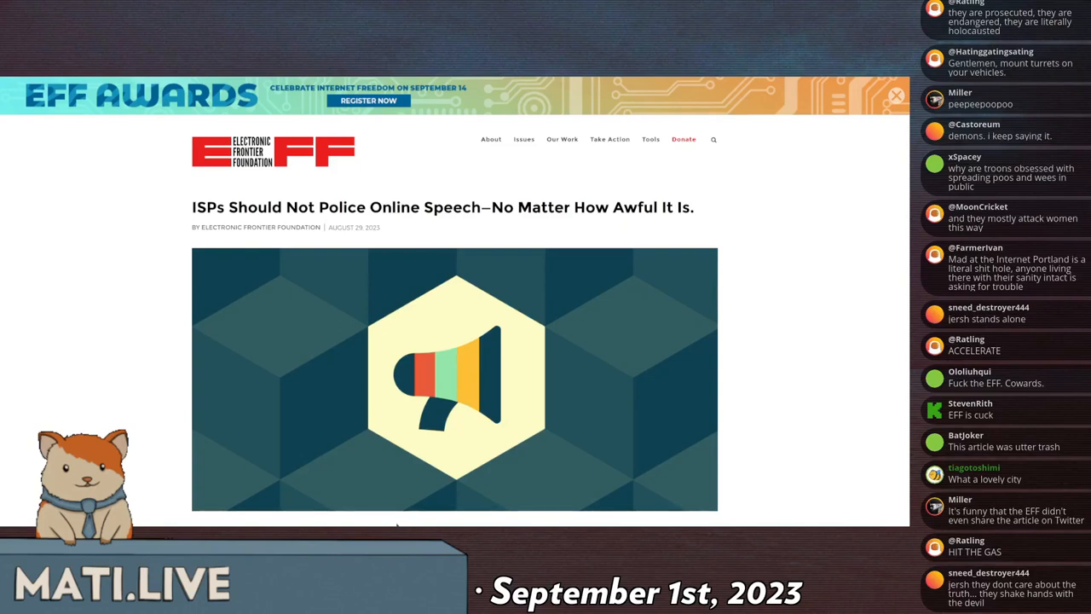
pyautogui.scroll(-3)
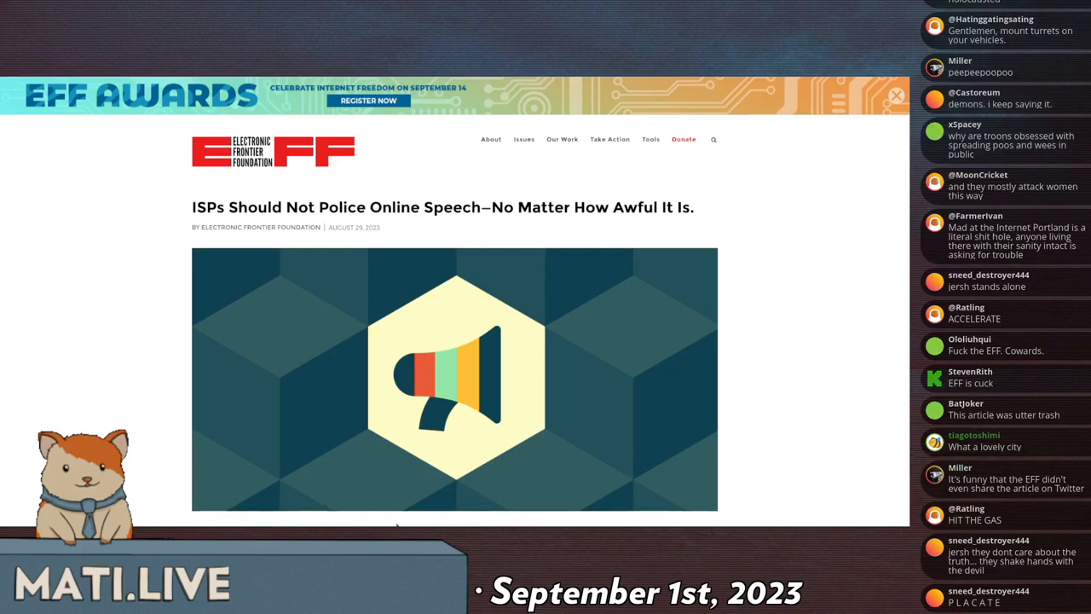
pyautogui.scroll(-3)
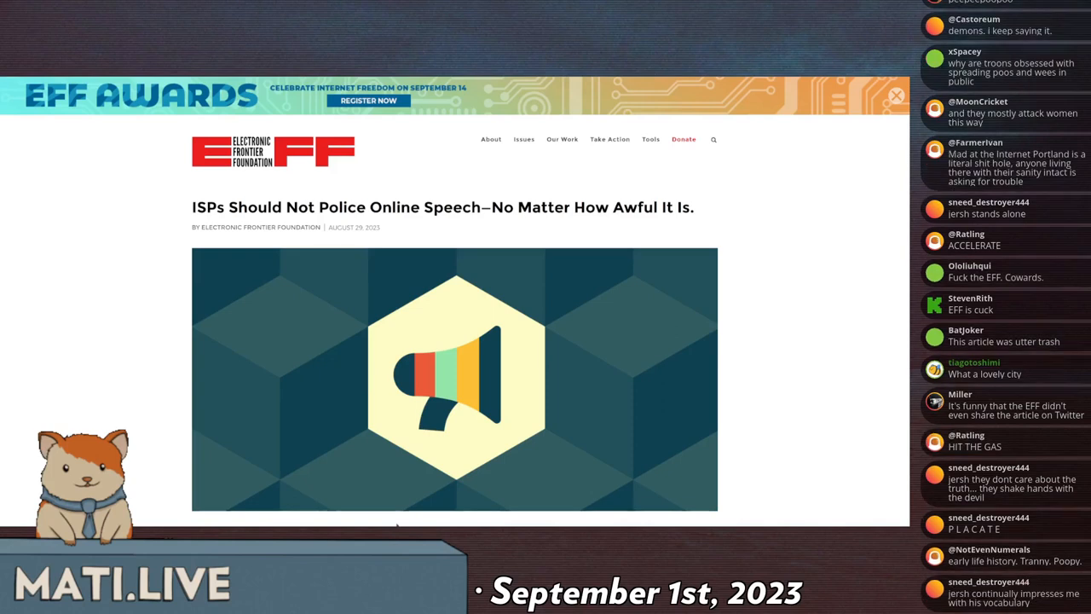
pyautogui.scroll(-3)
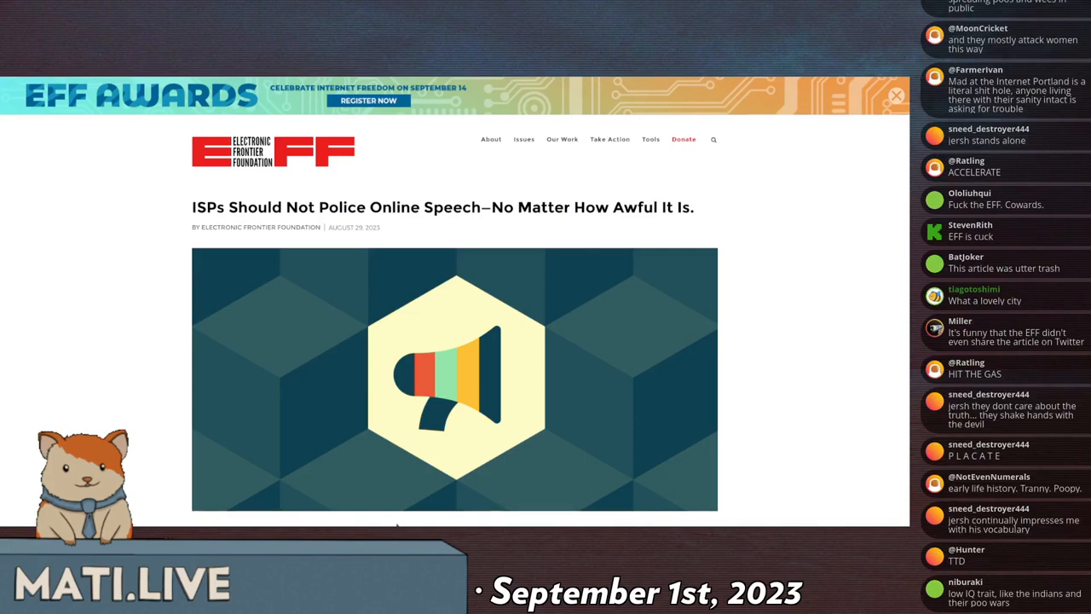
pyautogui.scroll(-3)
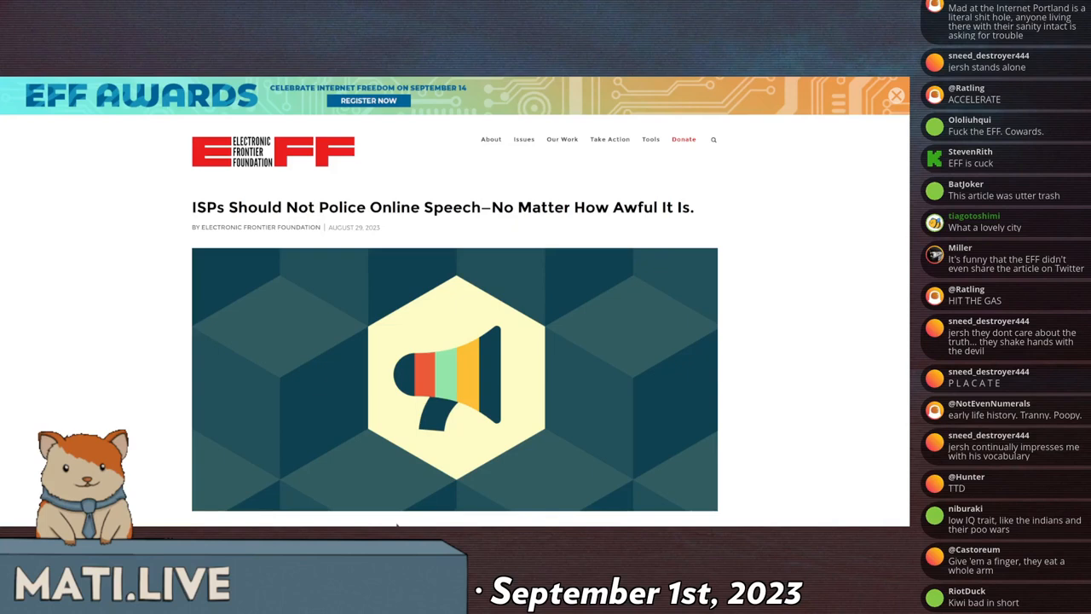
pyautogui.scroll(-3)
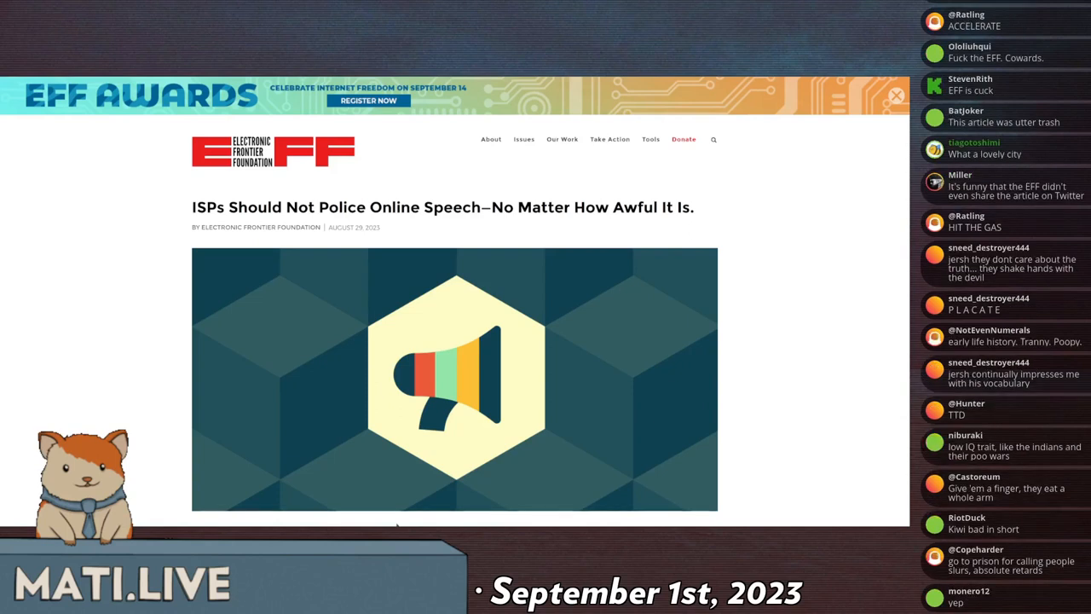
pyautogui.scroll(-3)
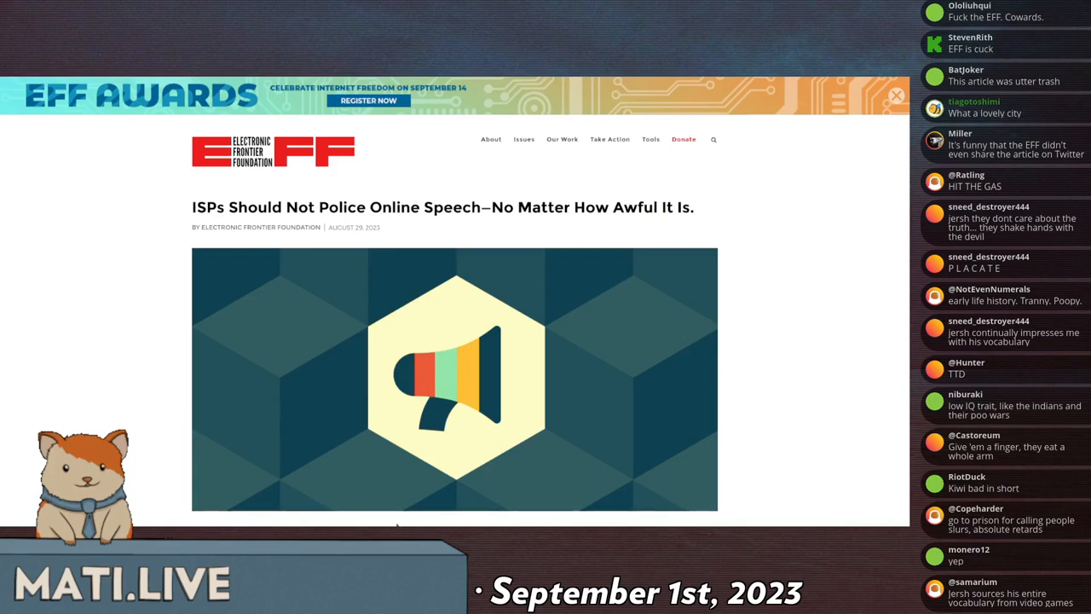
pyautogui.scroll(-3)
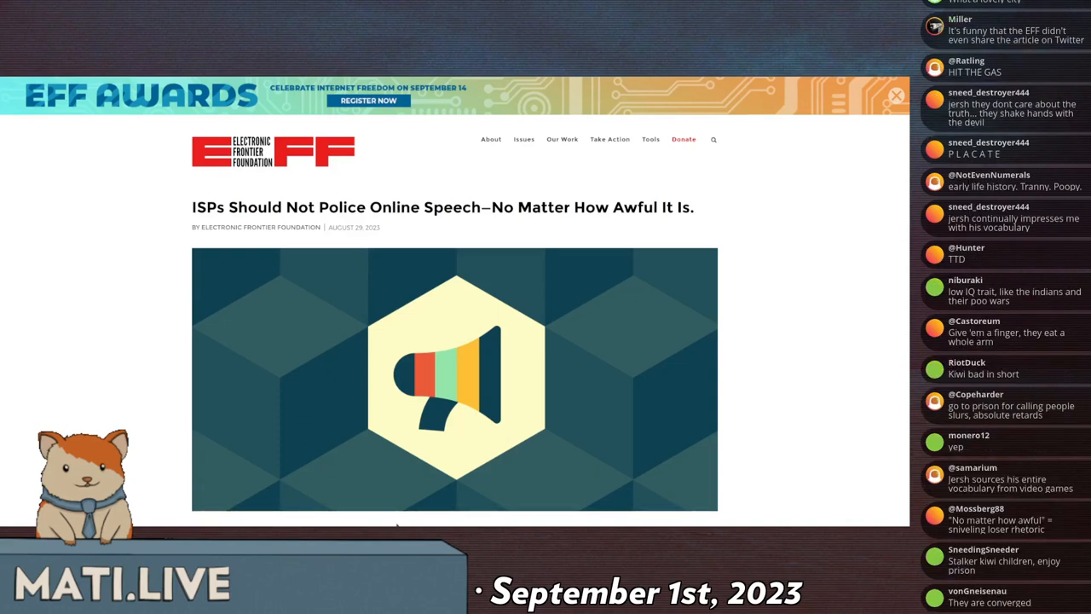
pyautogui.scroll(3)
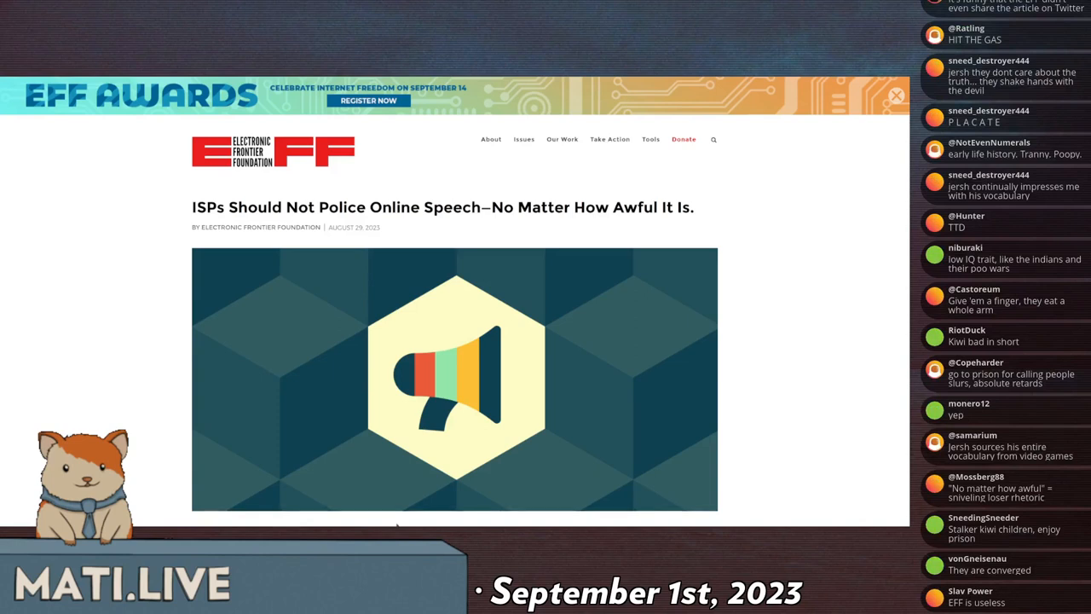
pyautogui.scroll(-3)
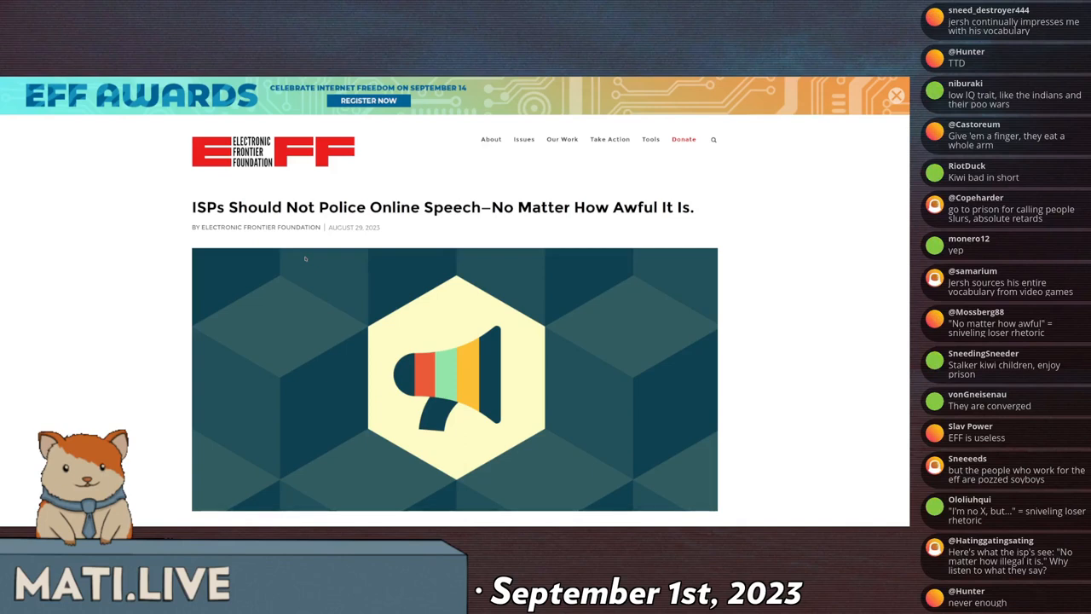
pyautogui.scroll(-3)
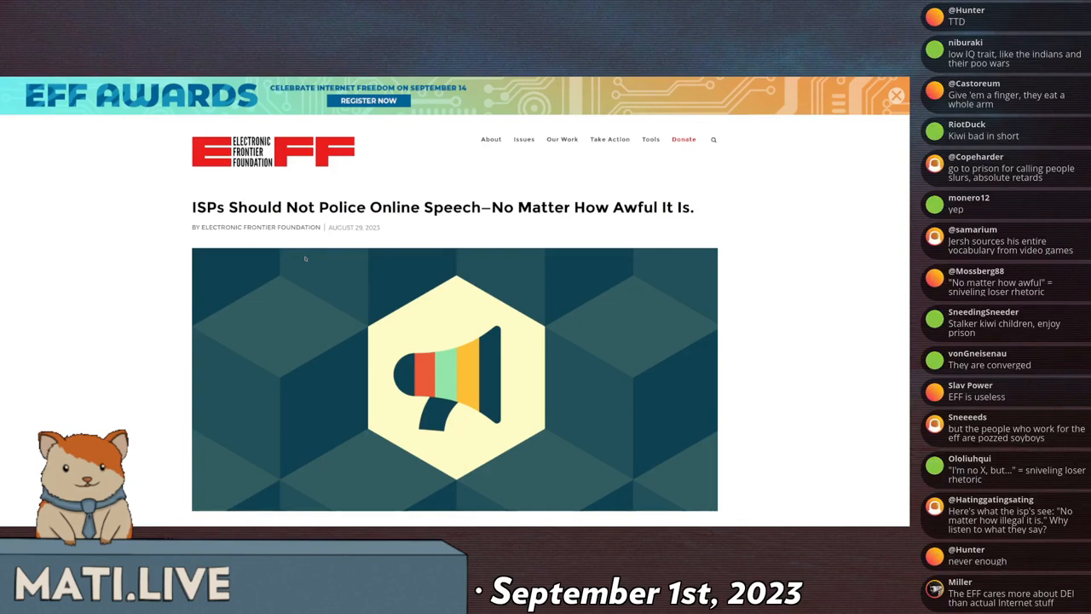
pyautogui.scroll(-3)
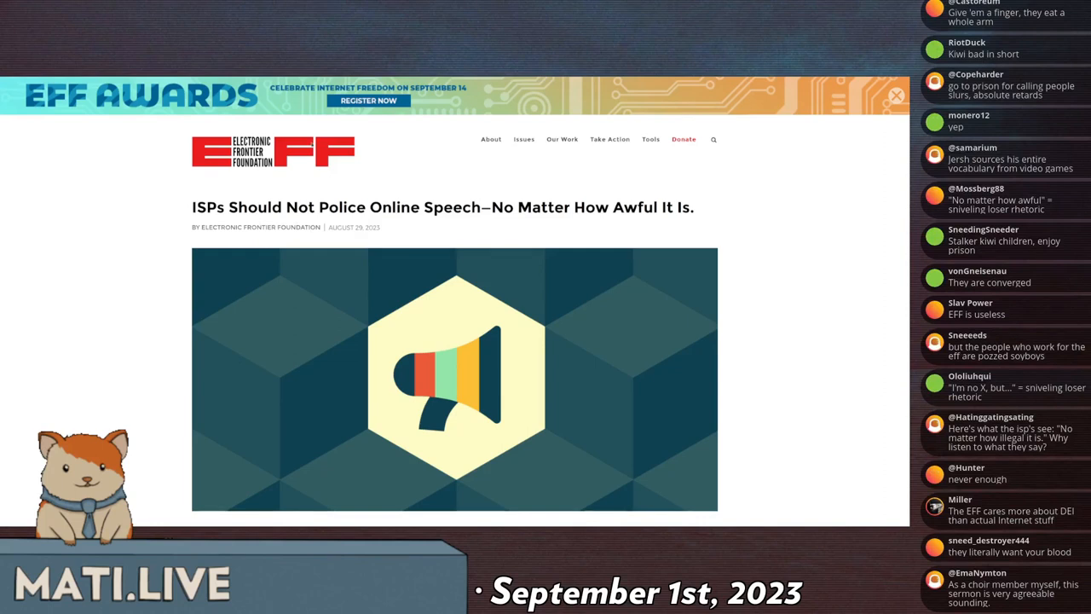
pyautogui.scroll(-3)
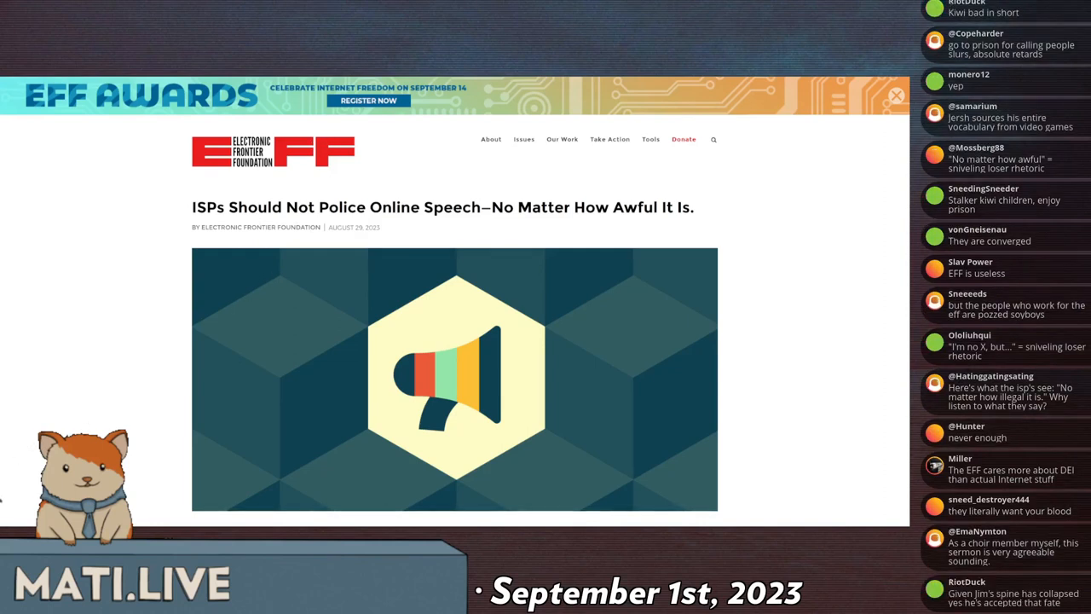
pyautogui.scroll(-3)
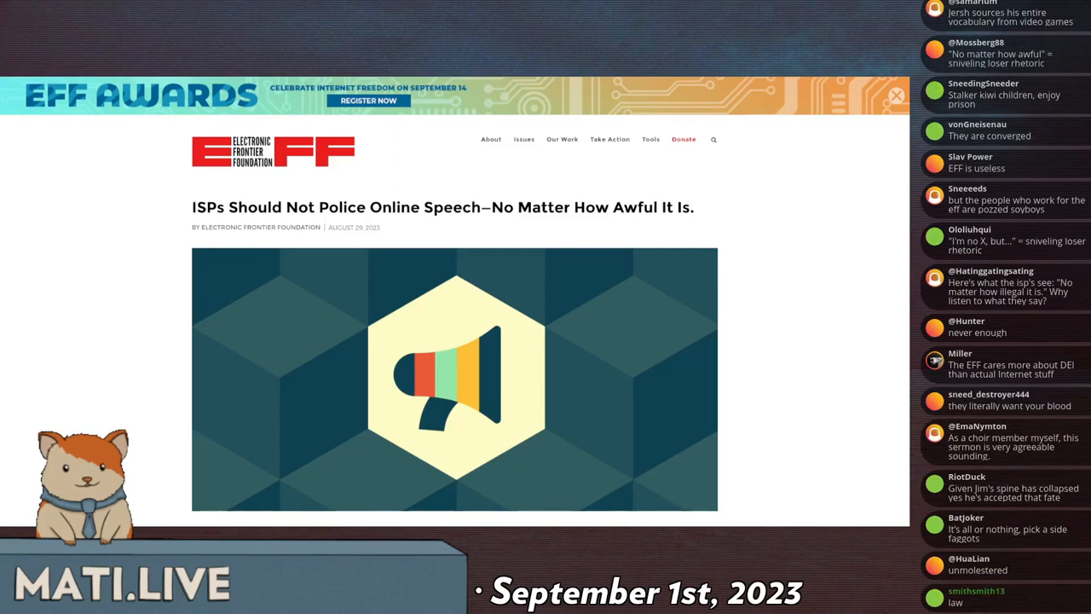
pyautogui.scroll(-3)
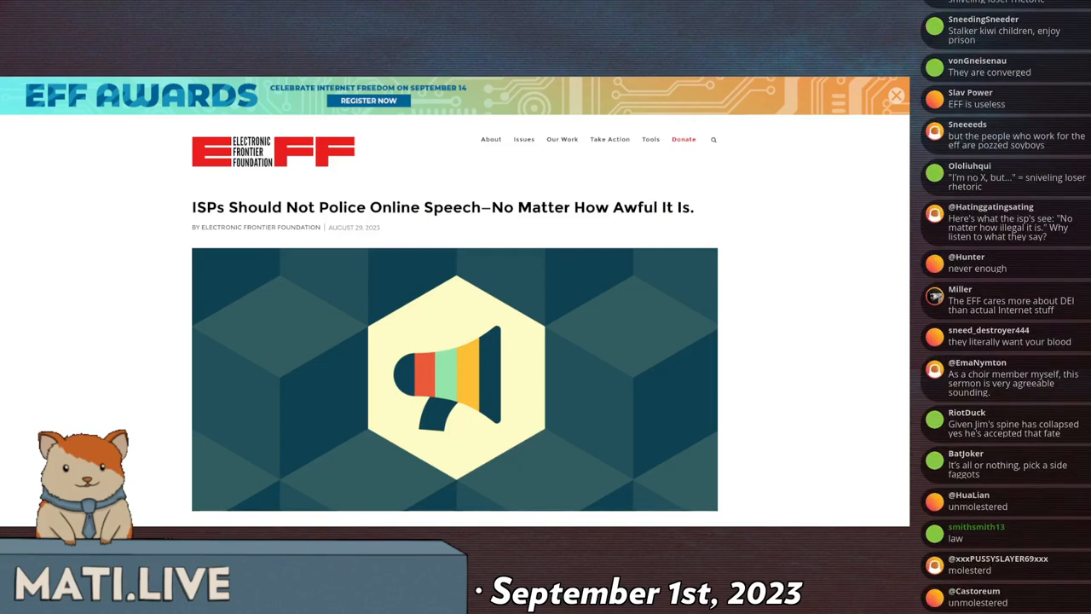
pyautogui.scroll(-3)
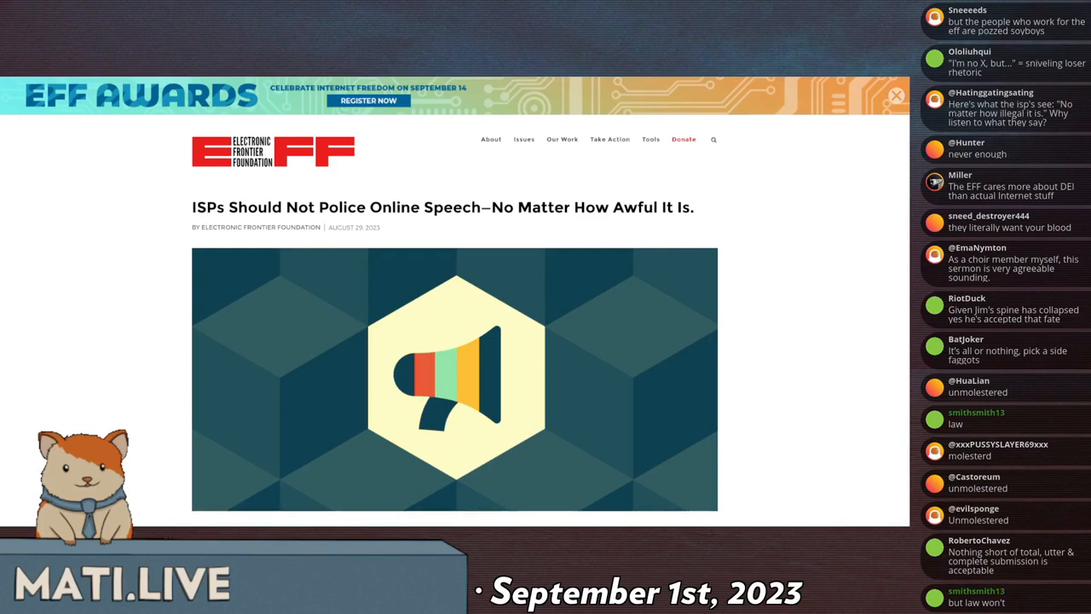
pyautogui.scroll(-3)
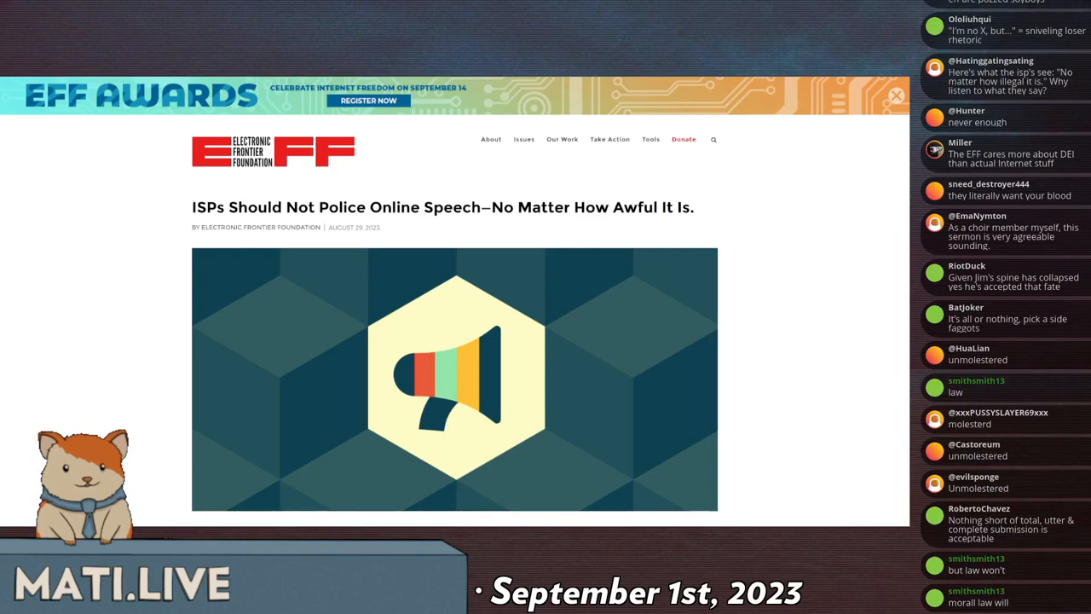
pyautogui.scroll(-3)
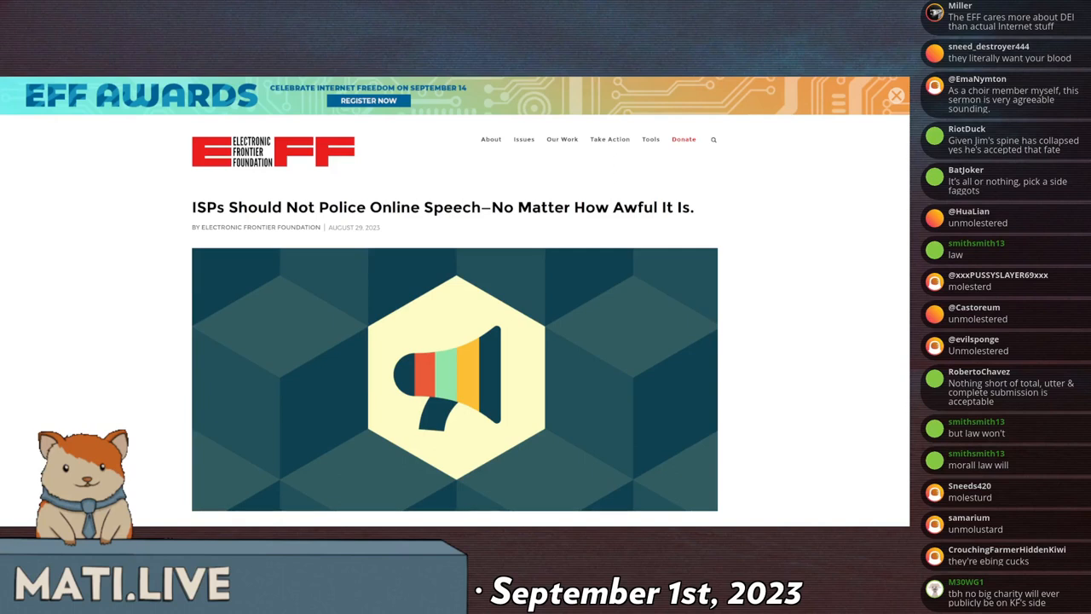
pyautogui.scroll(-3)
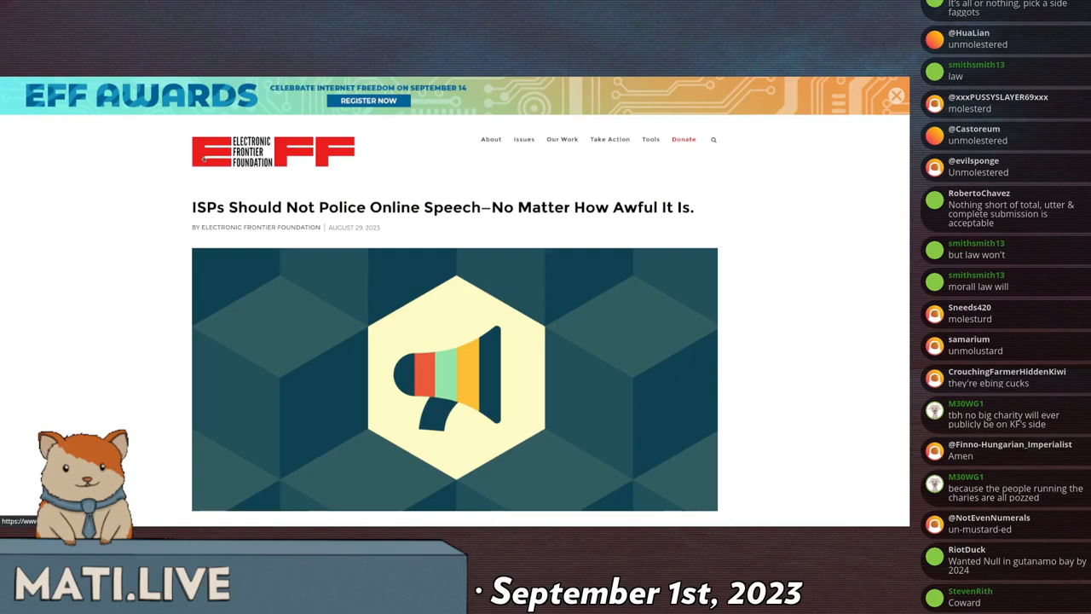
pyautogui.scroll(-3)
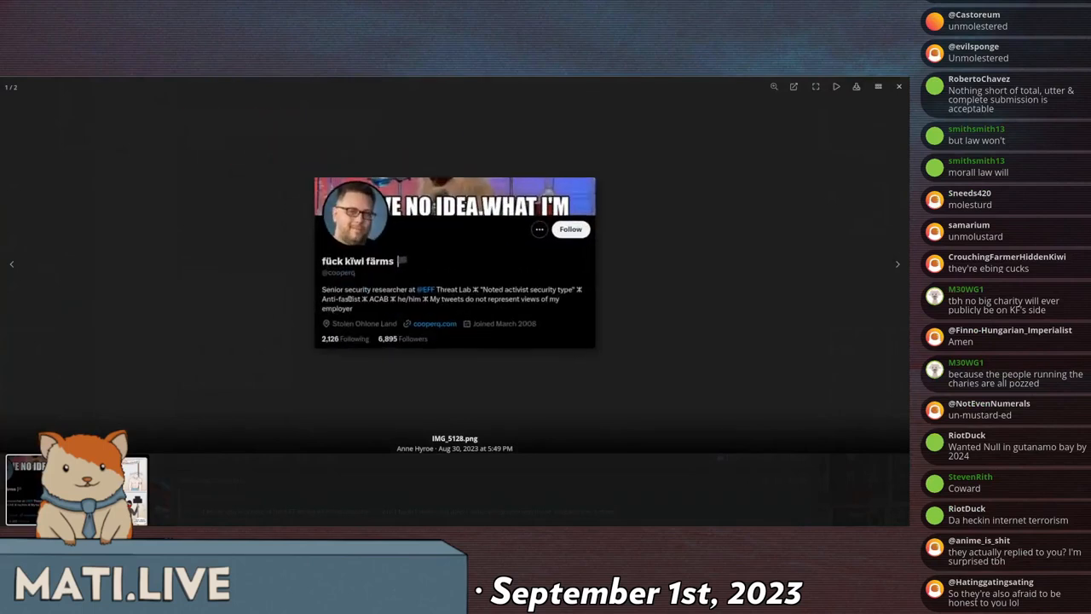
pyautogui.scroll(-3)
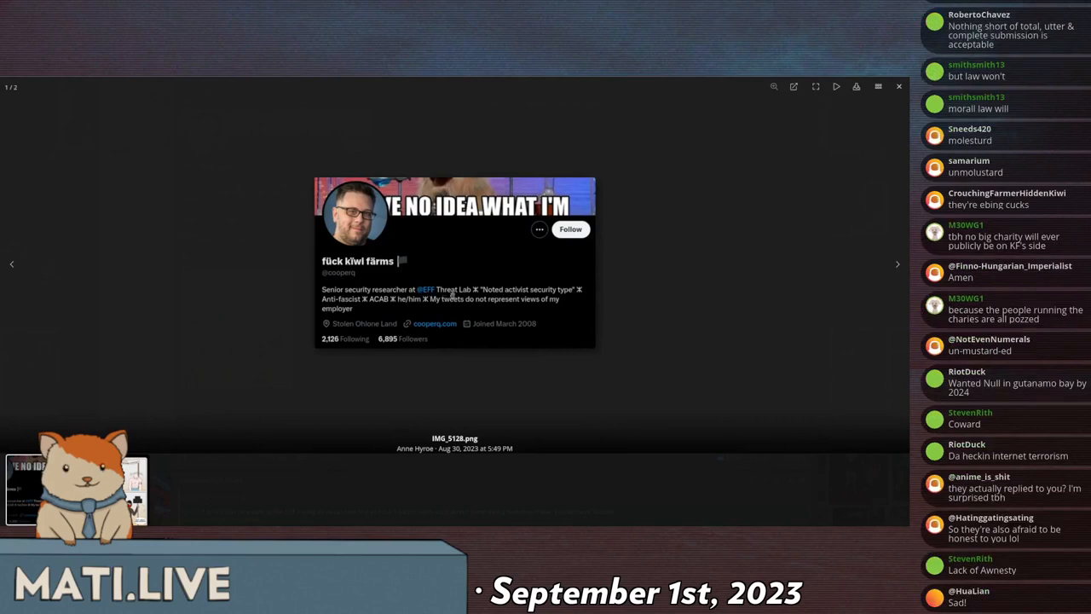
pyautogui.scroll(-3)
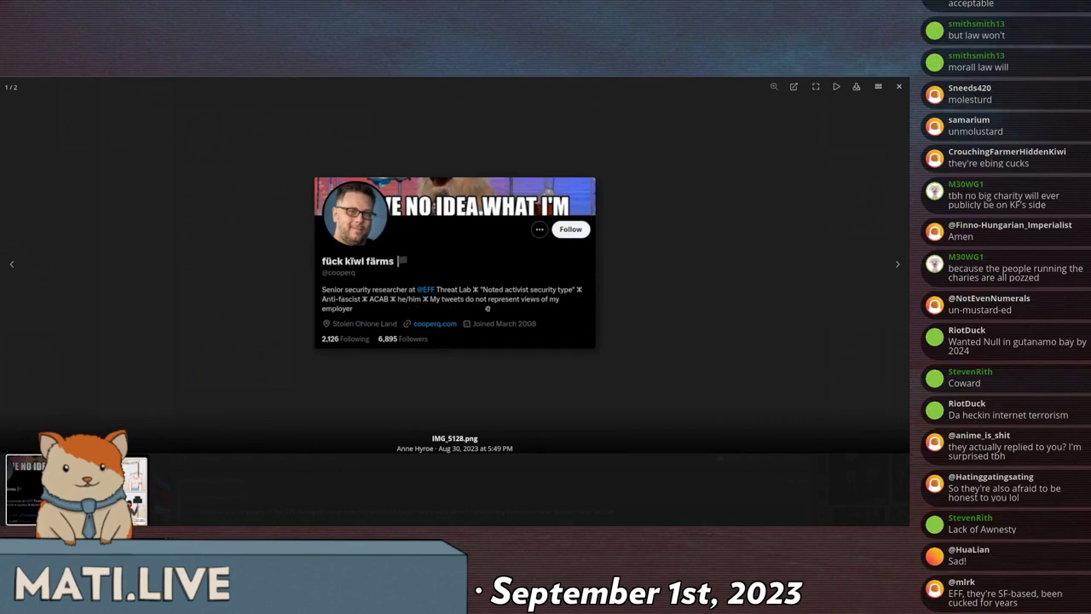
# Step: Close the profile screenshot and enlarge the second attachment, the weightlifting-contest comic tweet
pyautogui.click(899, 86)
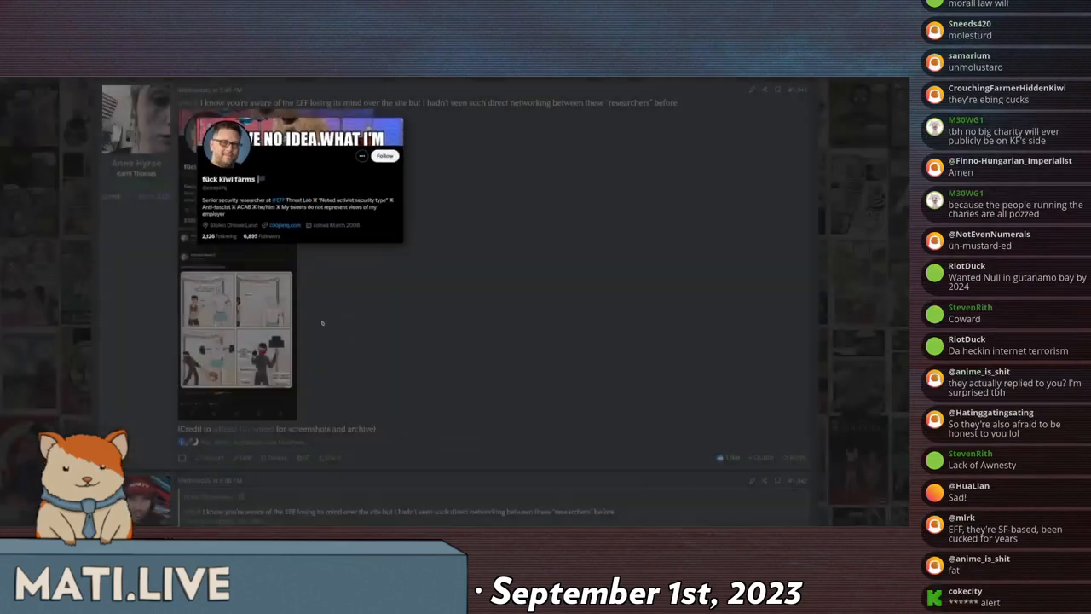
pyautogui.click(237, 332)
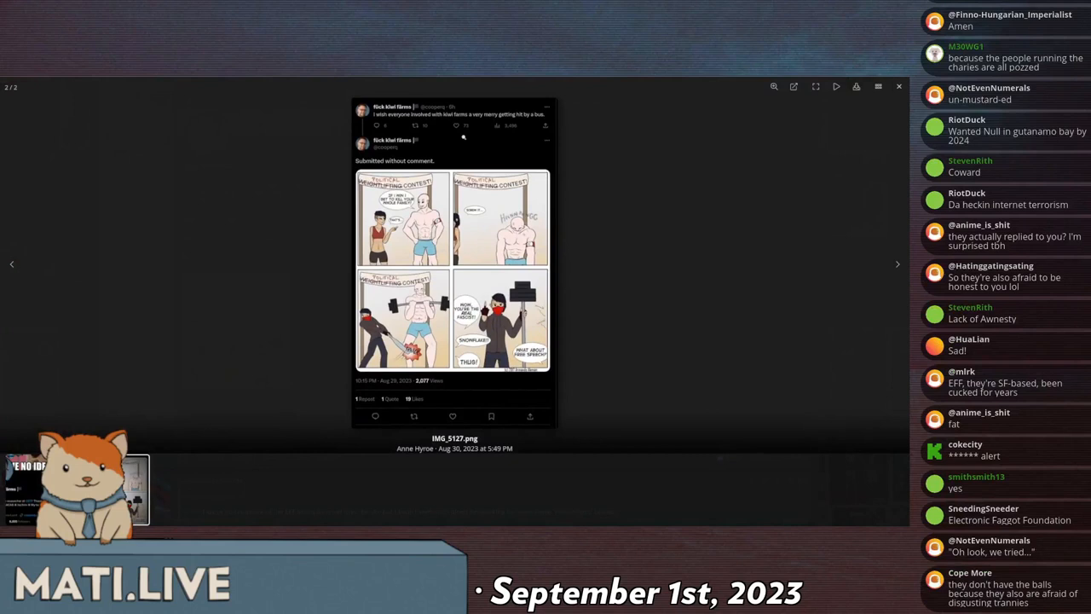
pyautogui.scroll(-3)
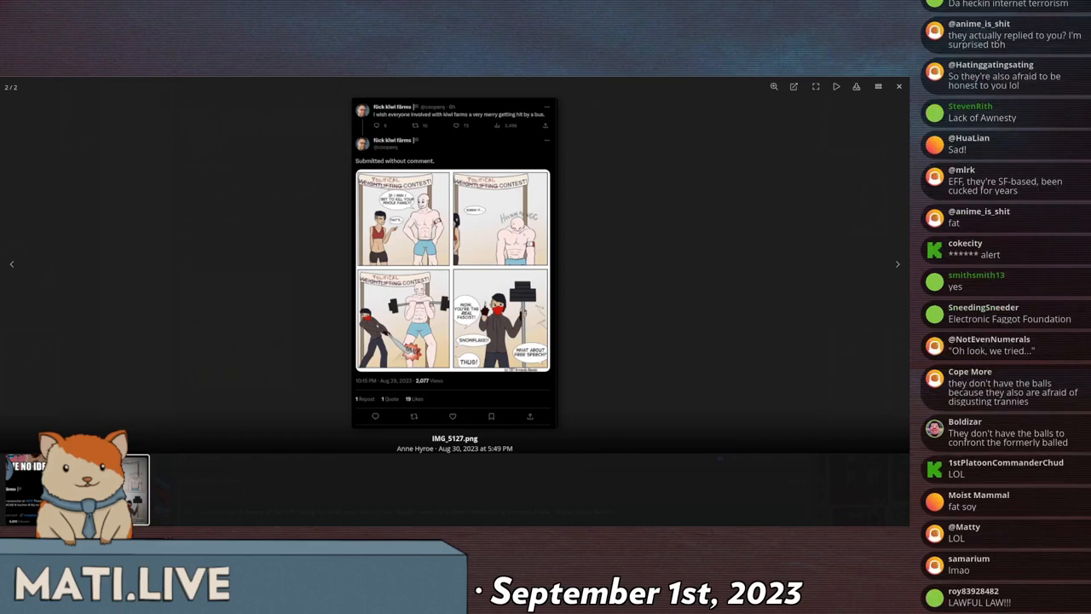
pyautogui.scroll(-3)
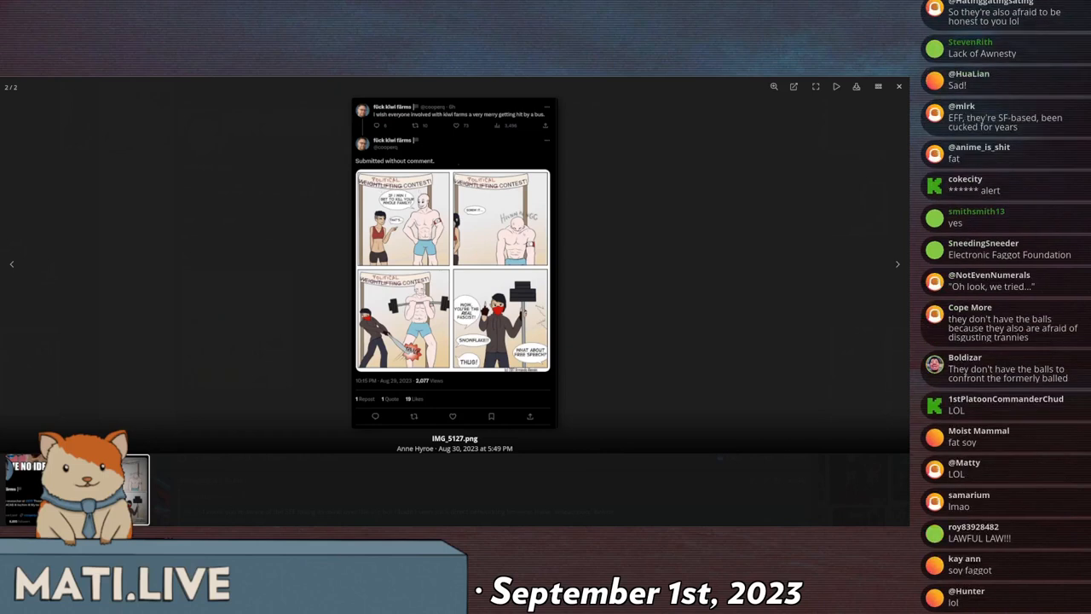
pyautogui.scroll(-3)
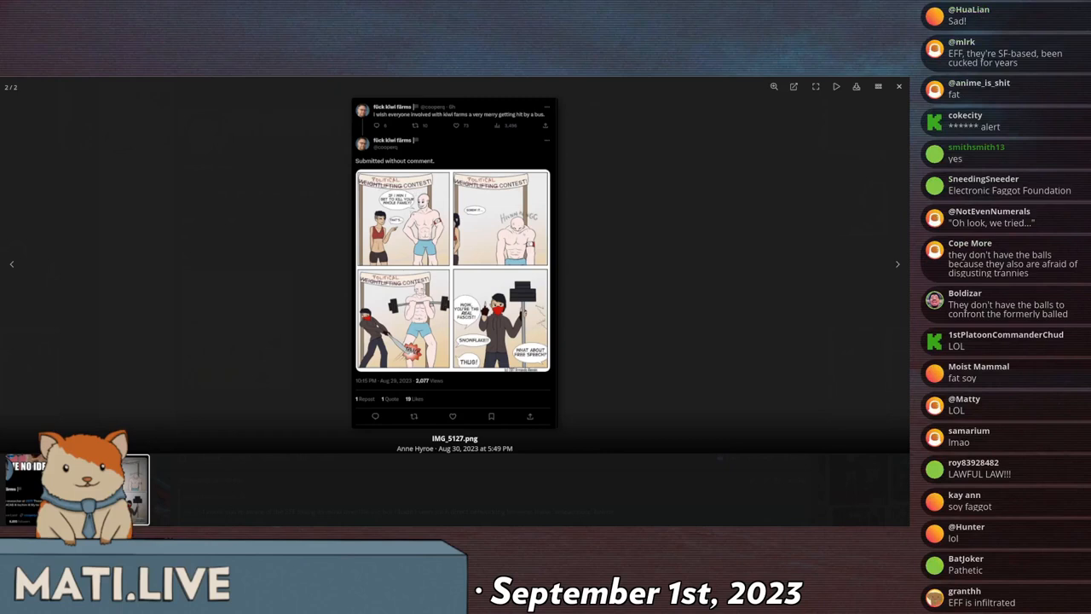
pyautogui.scroll(-3)
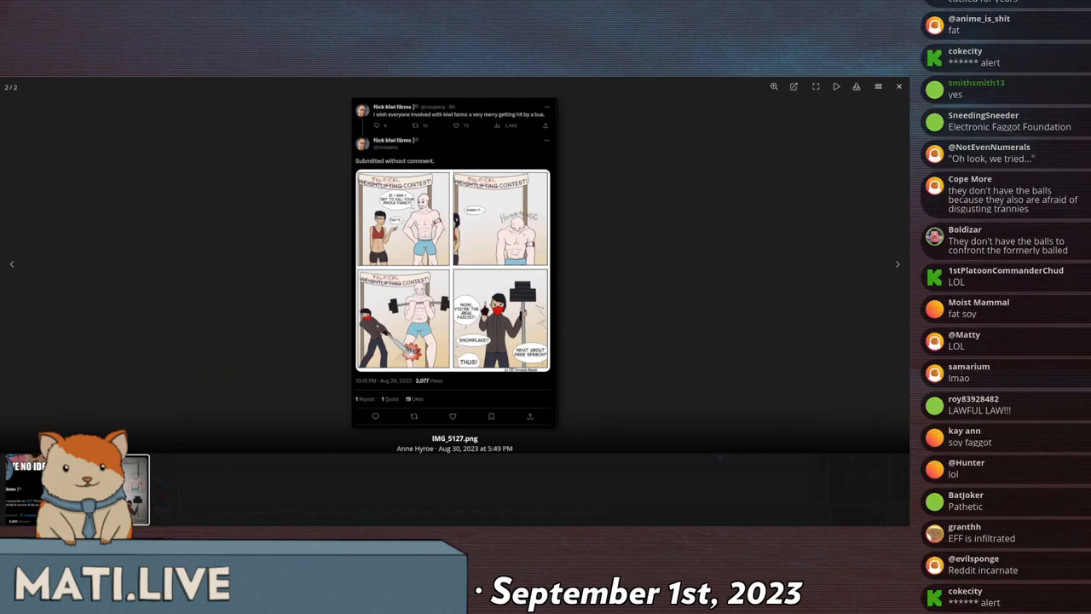
pyautogui.scroll(-3)
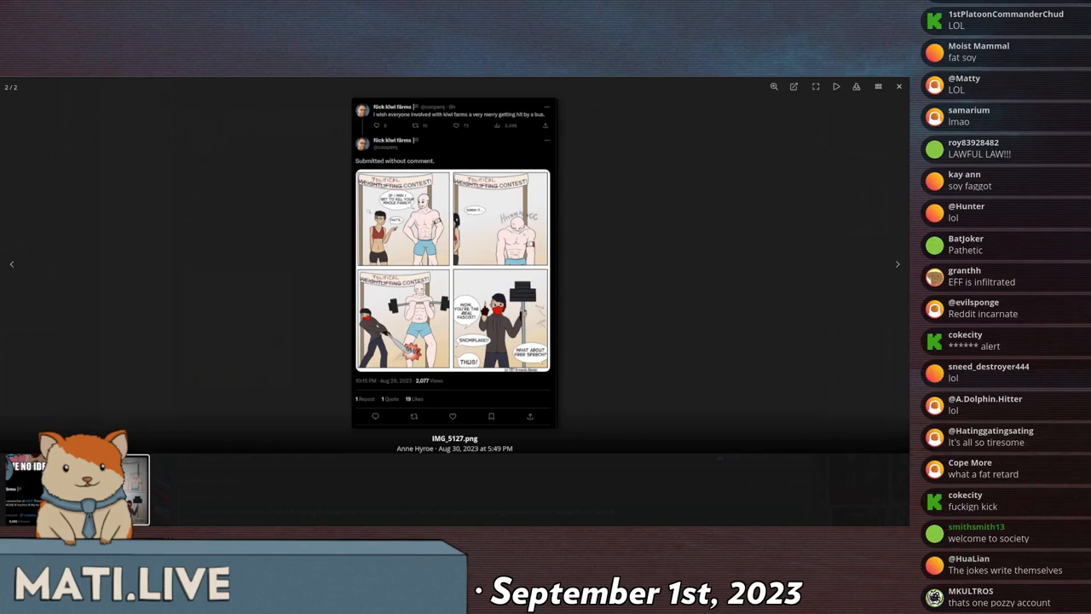
pyautogui.scroll(-3)
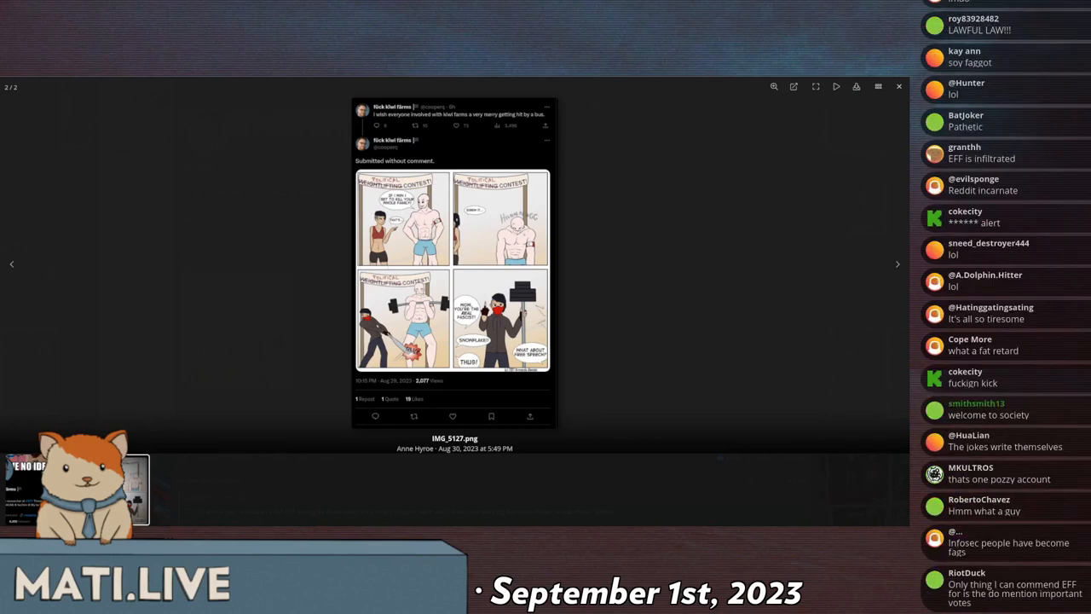
pyautogui.scroll(3)
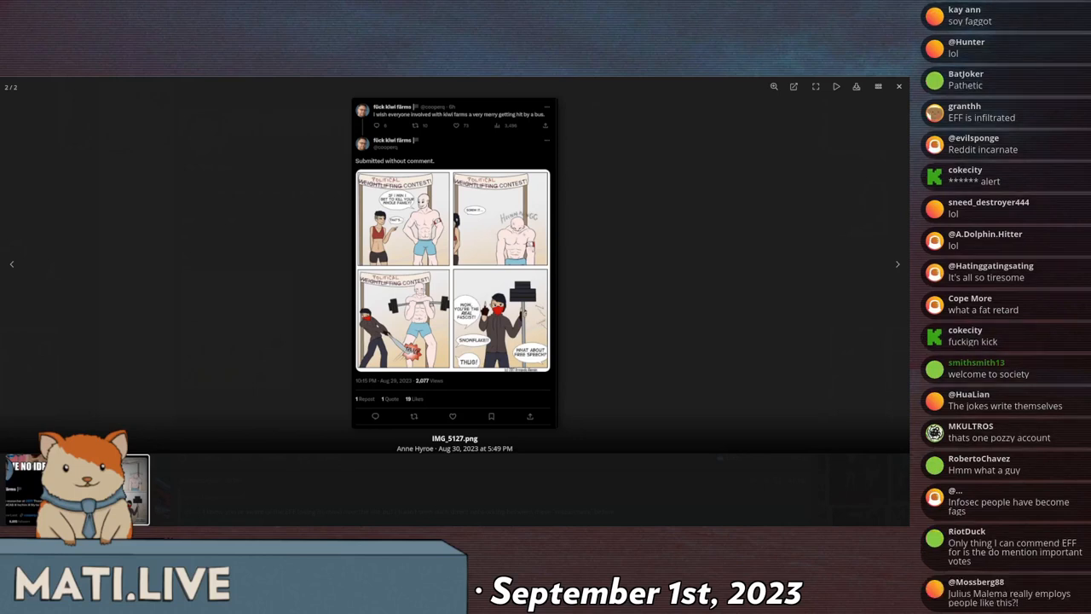
pyautogui.scroll(-3)
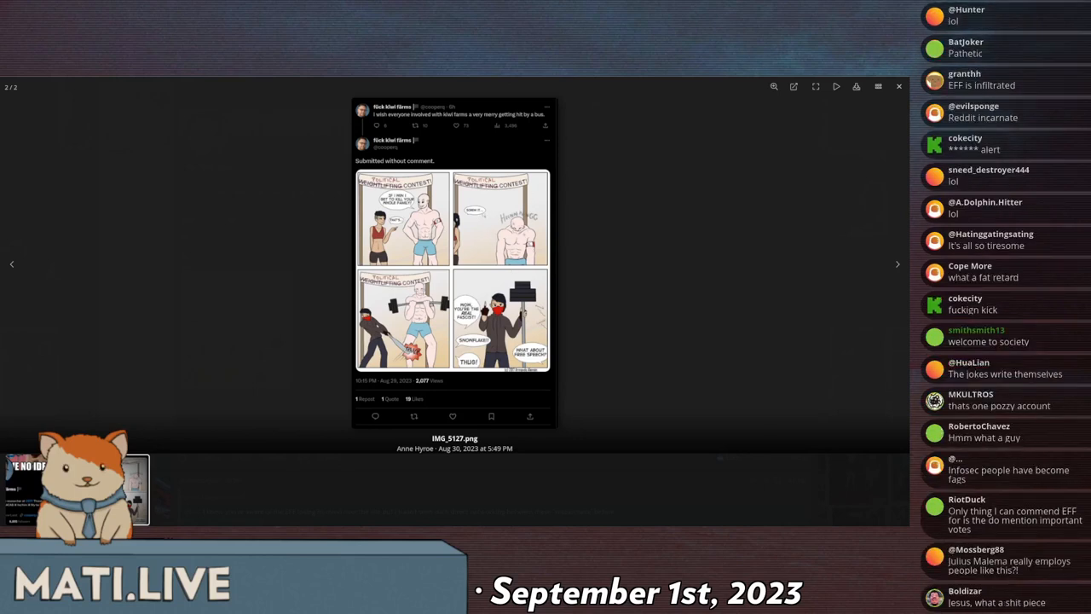
pyautogui.scroll(-3)
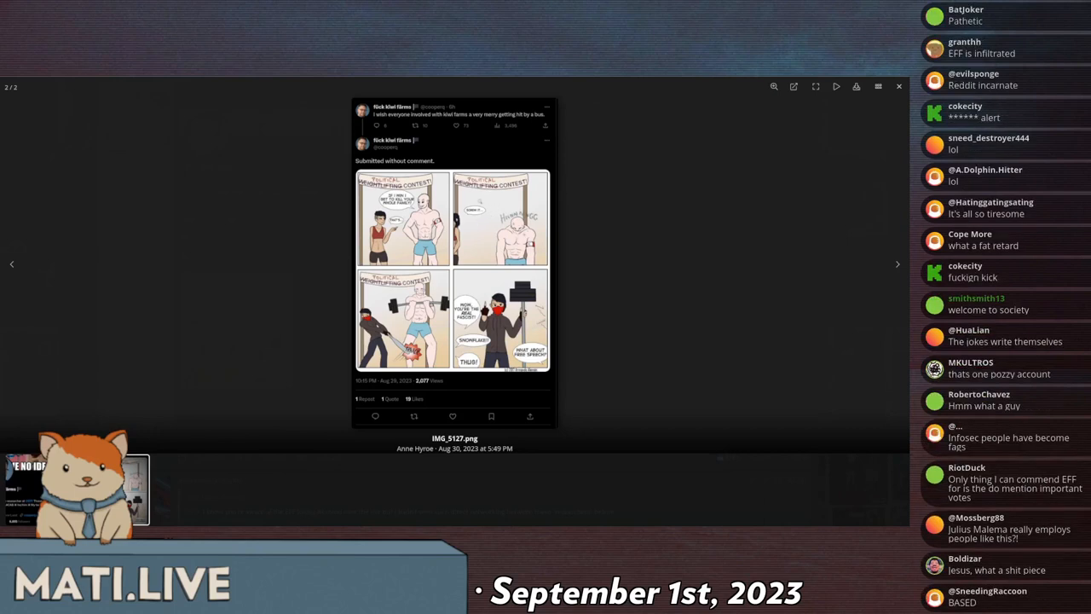
pyautogui.scroll(-3)
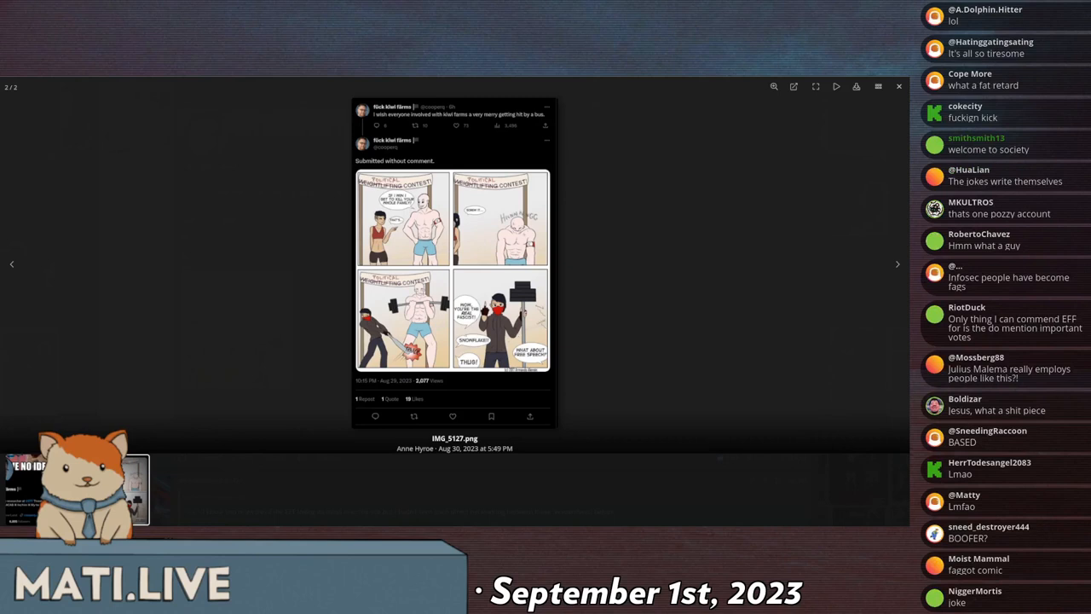
pyautogui.scroll(-3)
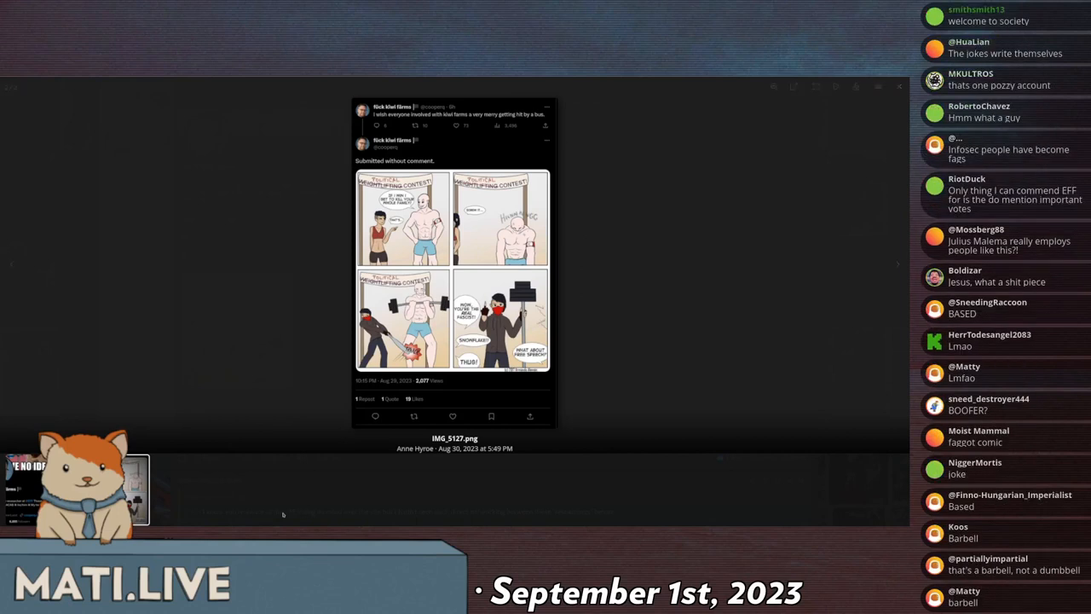
pyautogui.scroll(-3)
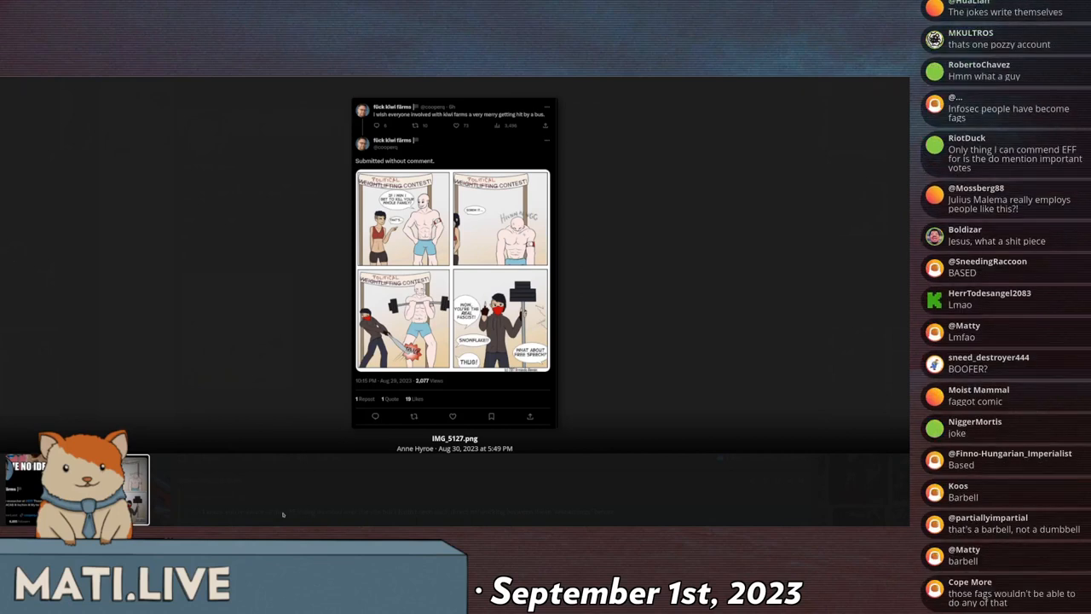
pyautogui.scroll(-3)
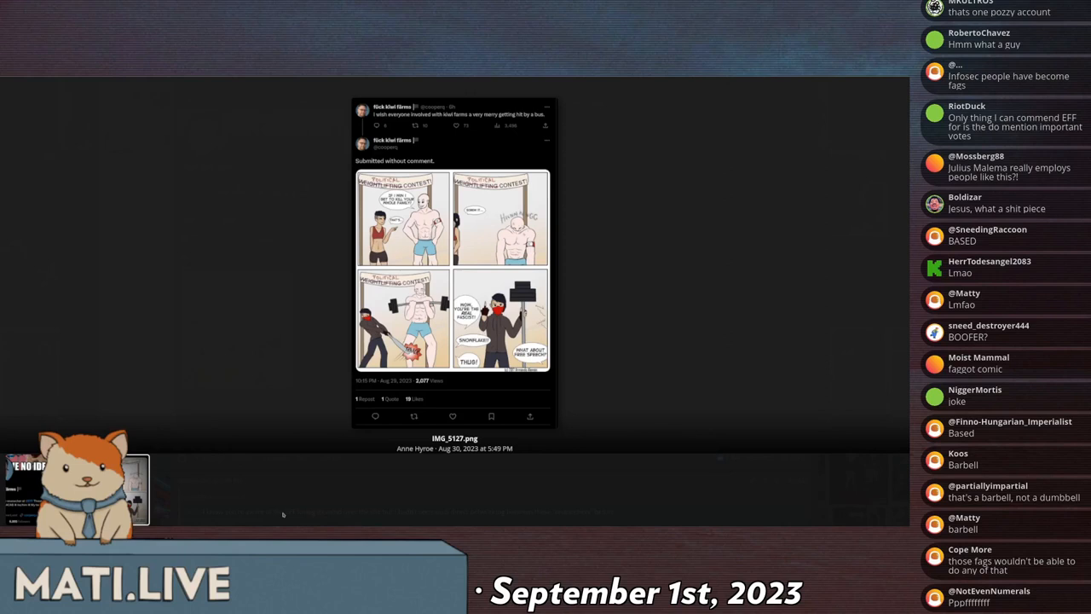
pyautogui.scroll(-3)
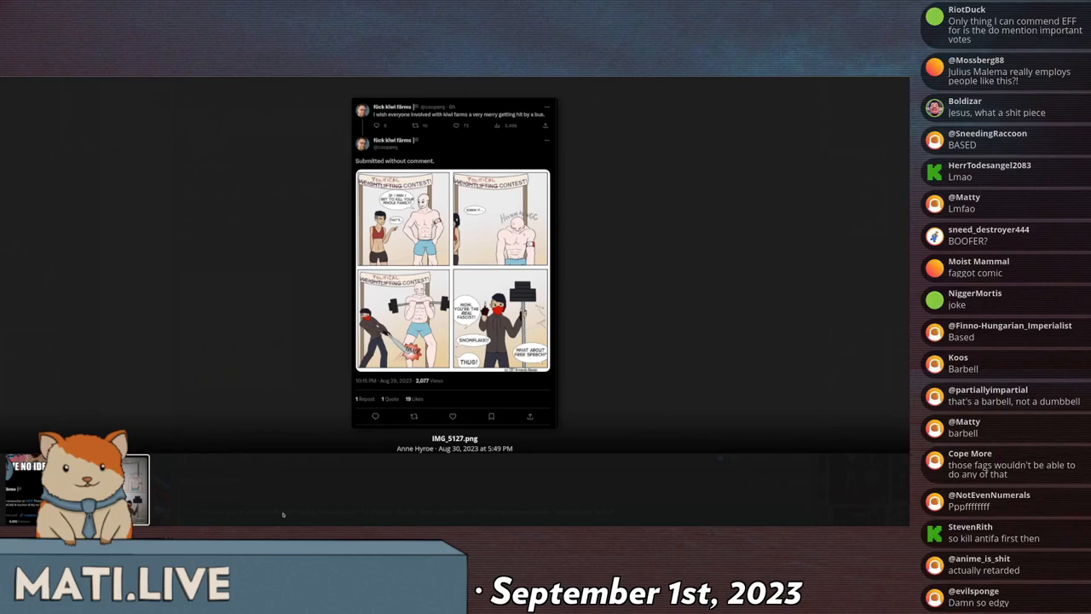
pyautogui.scroll(-3)
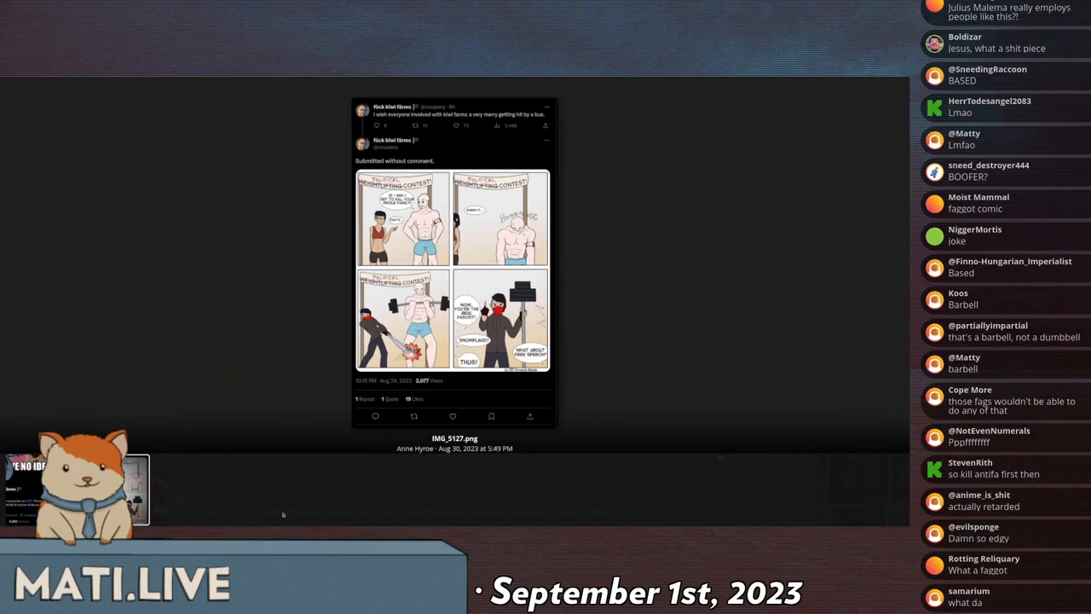
pyautogui.scroll(-3)
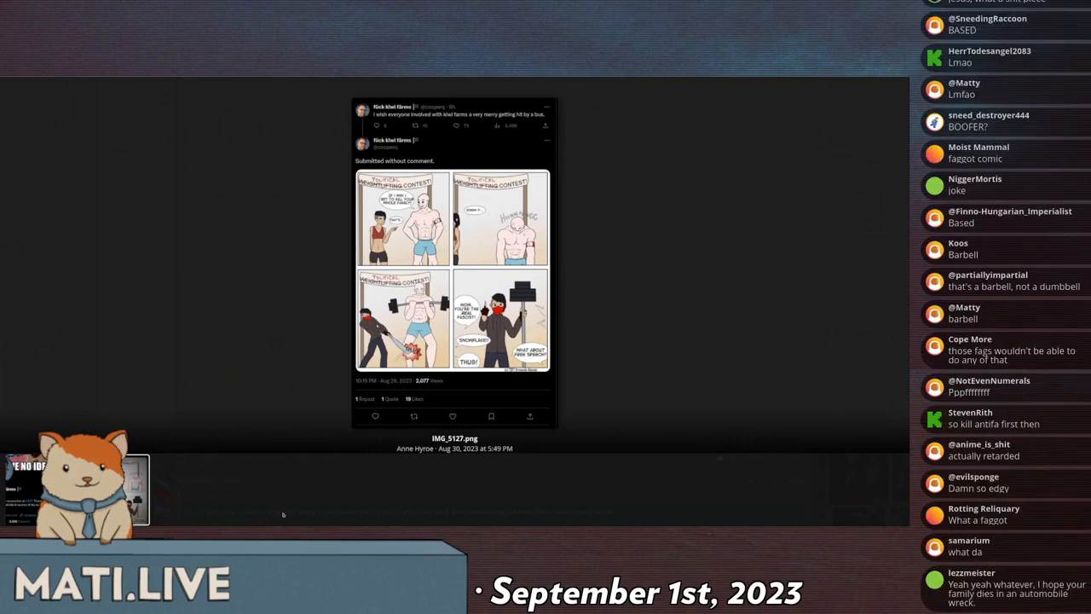
pyautogui.scroll(-3)
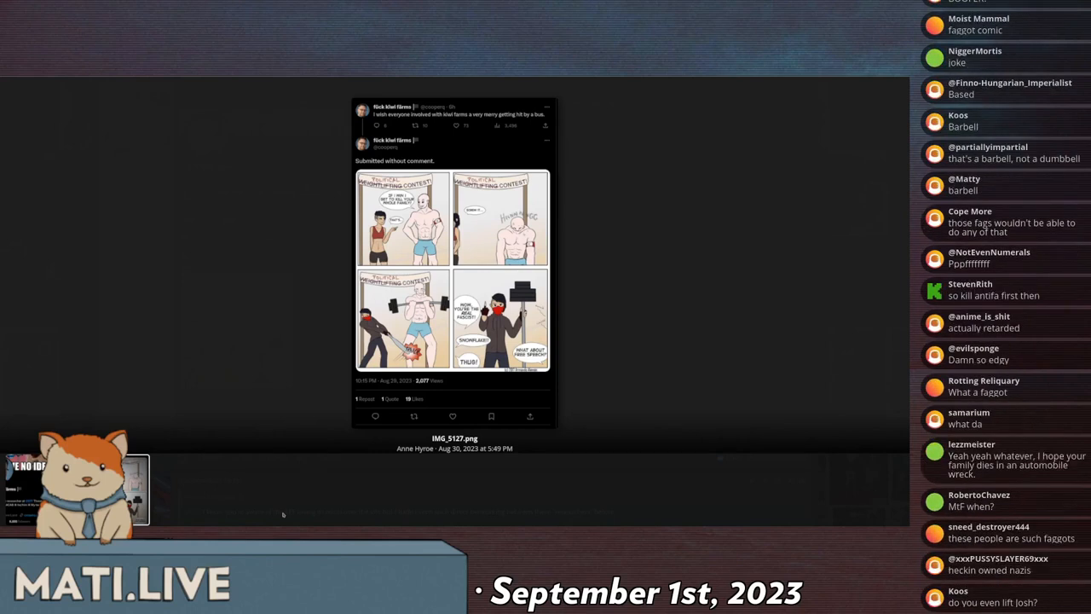
pyautogui.scroll(-3)
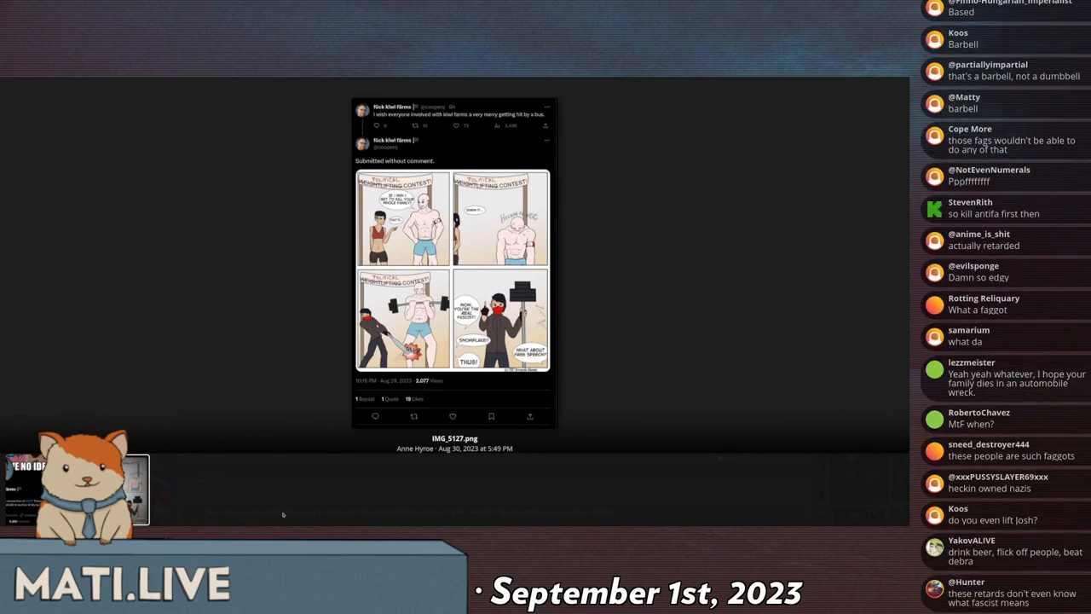
pyautogui.scroll(-3)
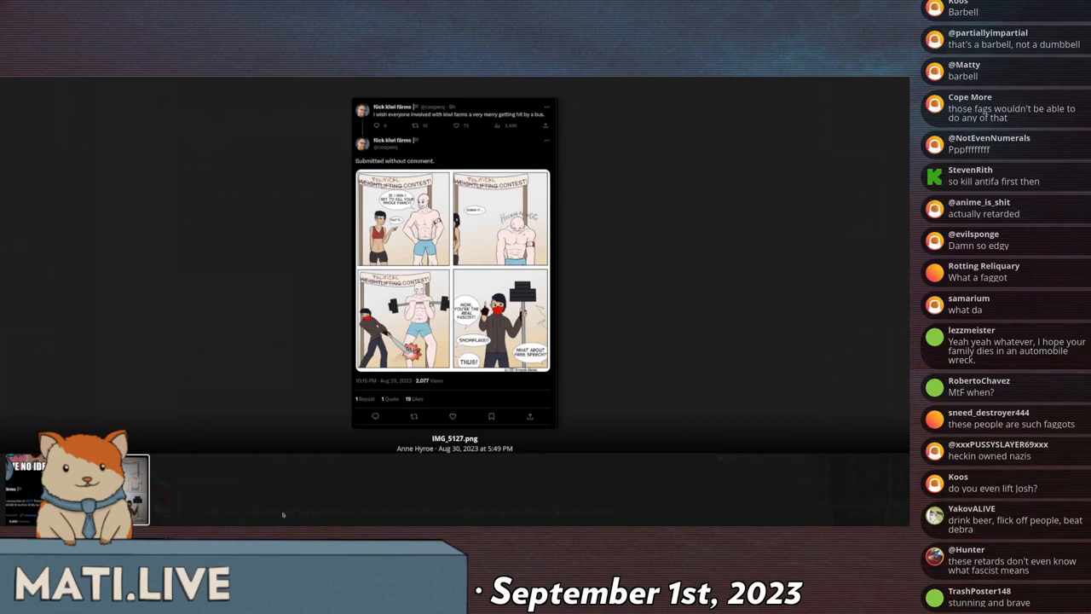
pyautogui.scroll(-3)
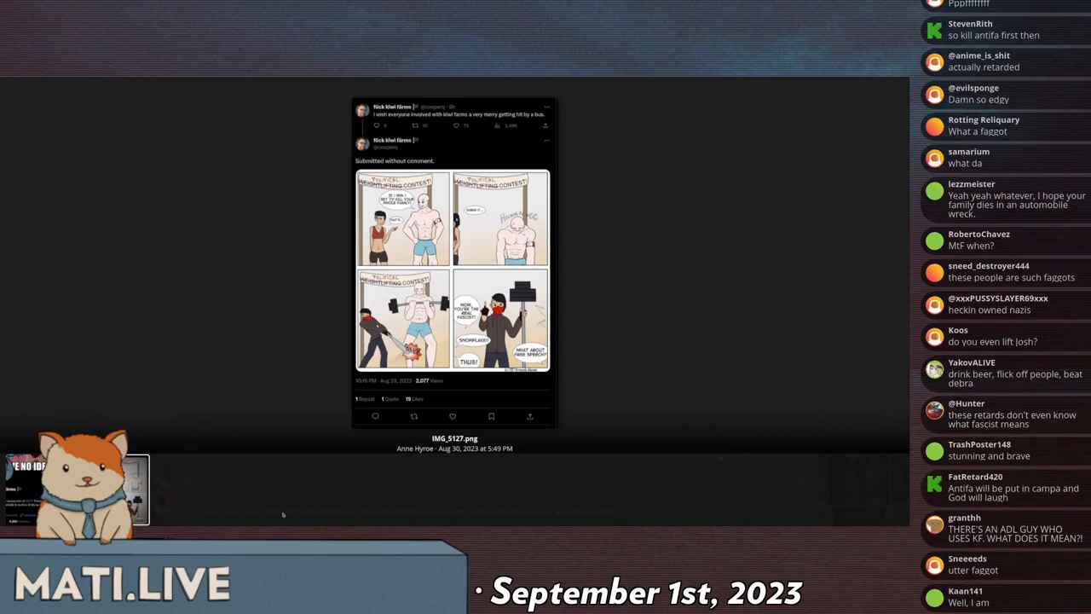
pyautogui.scroll(-3)
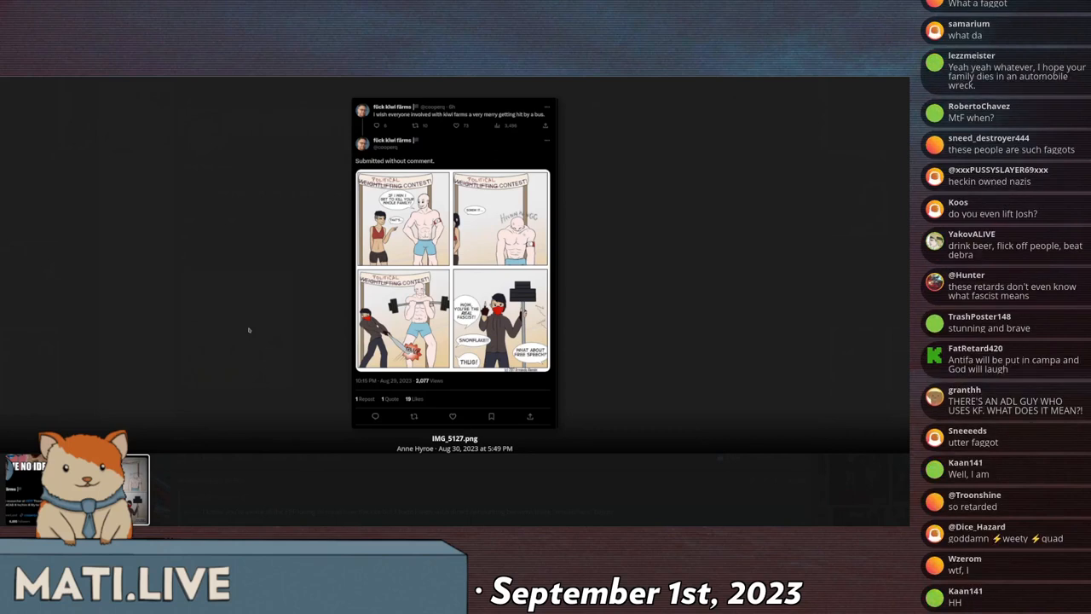
pyautogui.scroll(-3)
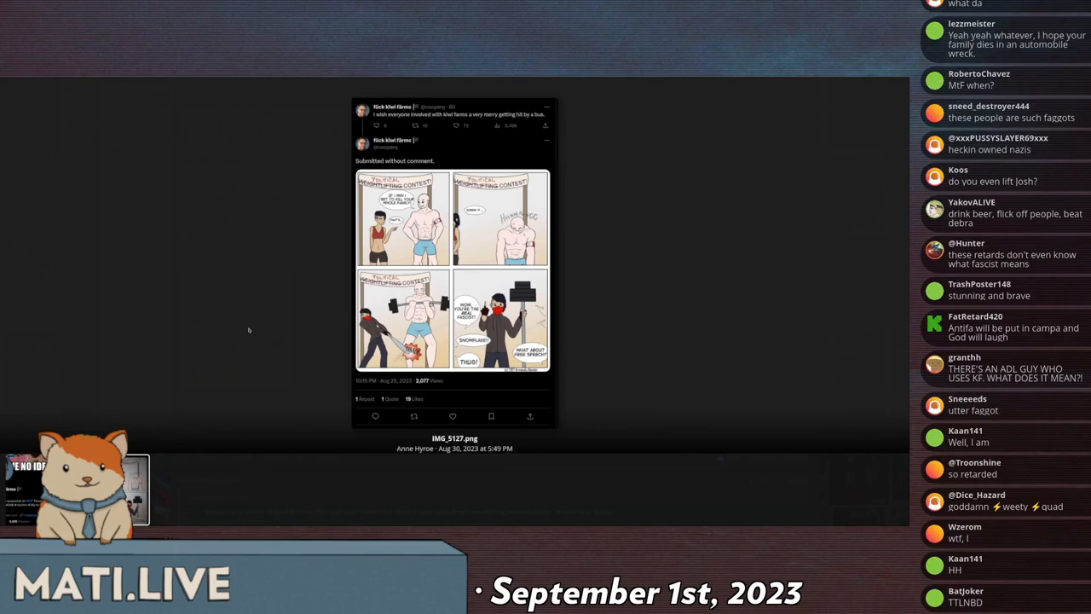
pyautogui.scroll(-3)
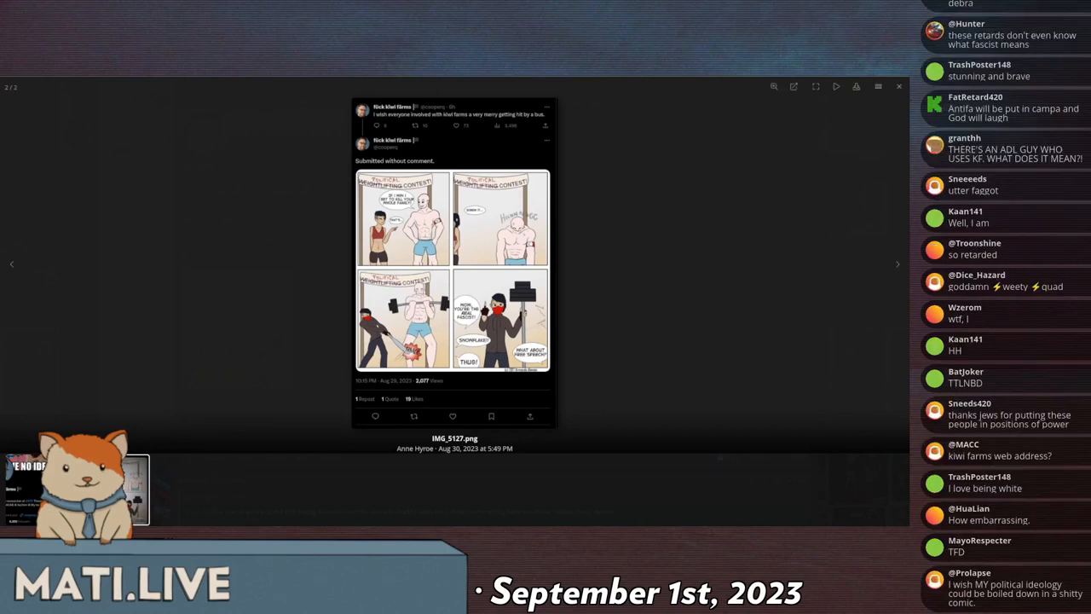
# Step: Close the comic and enlarge Positron's Al-giritalked.png screenshot of the DropKiwifarms tweet
pyautogui.click(899, 86)
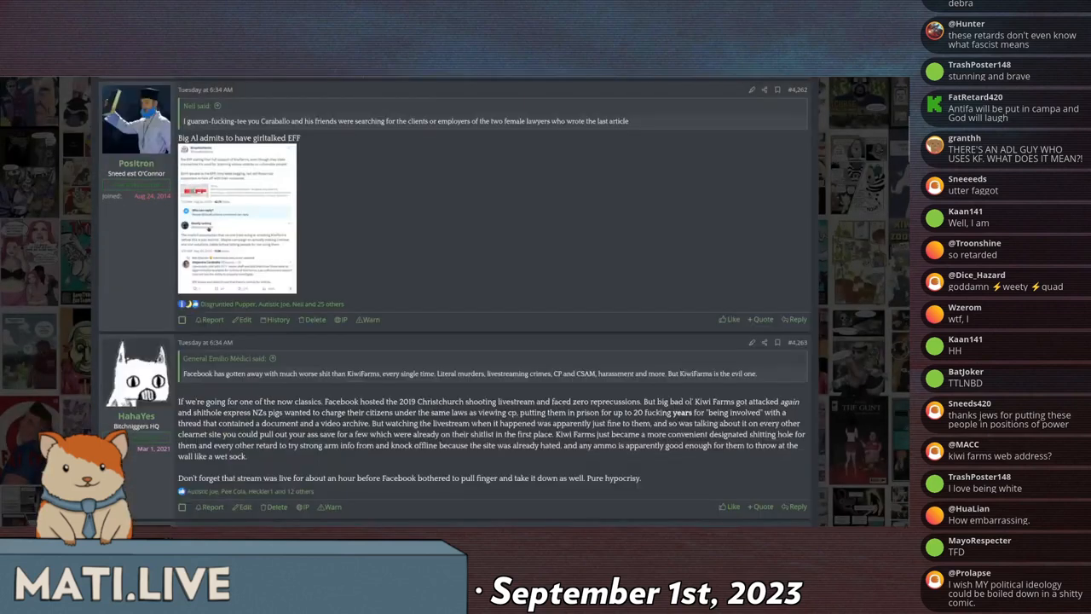
pyautogui.click(237, 218)
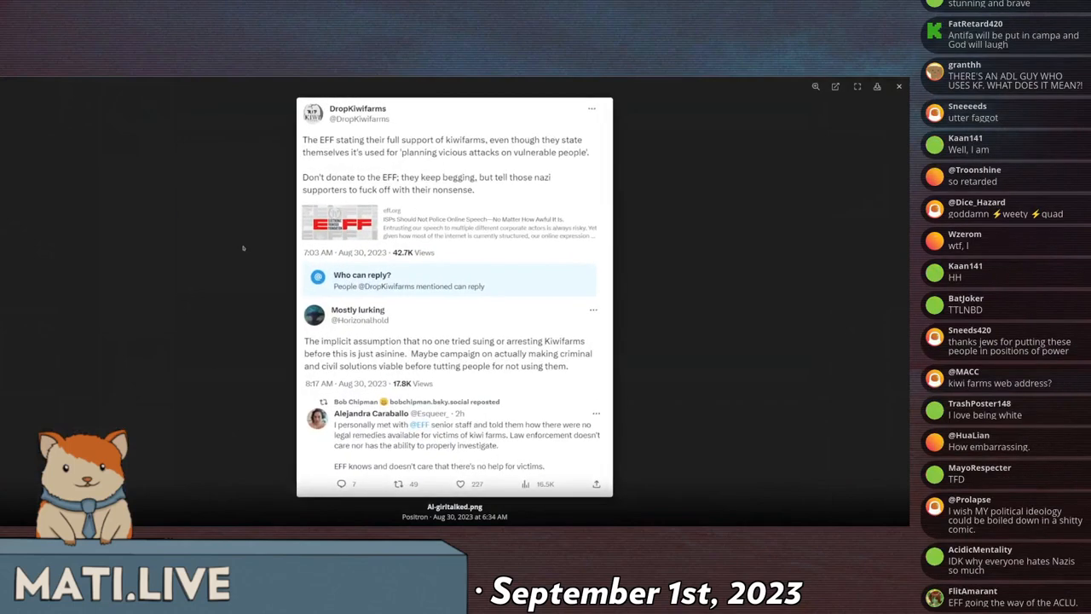
pyautogui.scroll(-3)
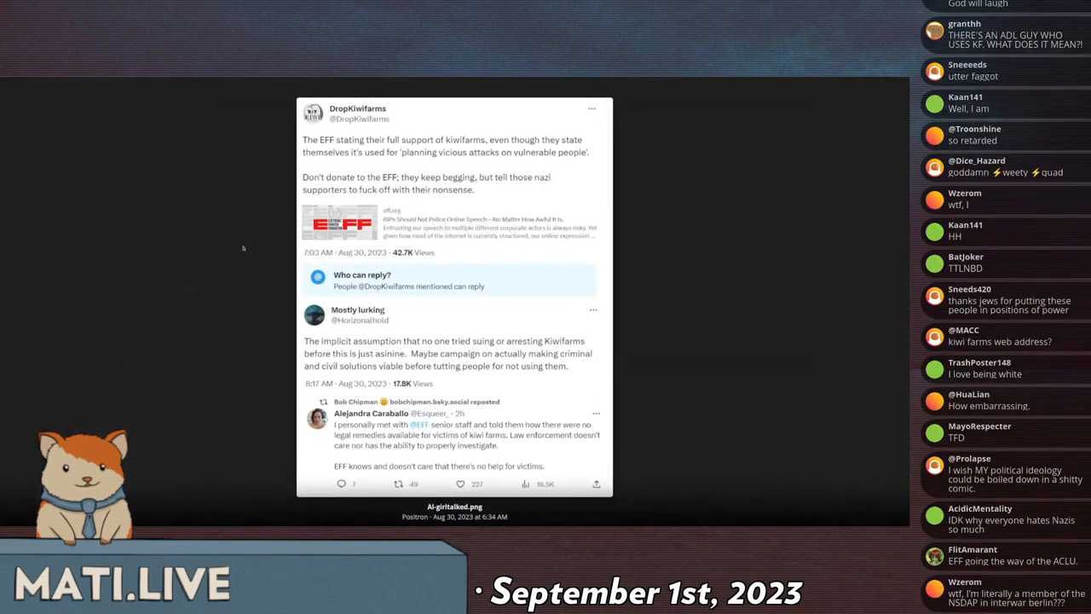
pyautogui.scroll(-3)
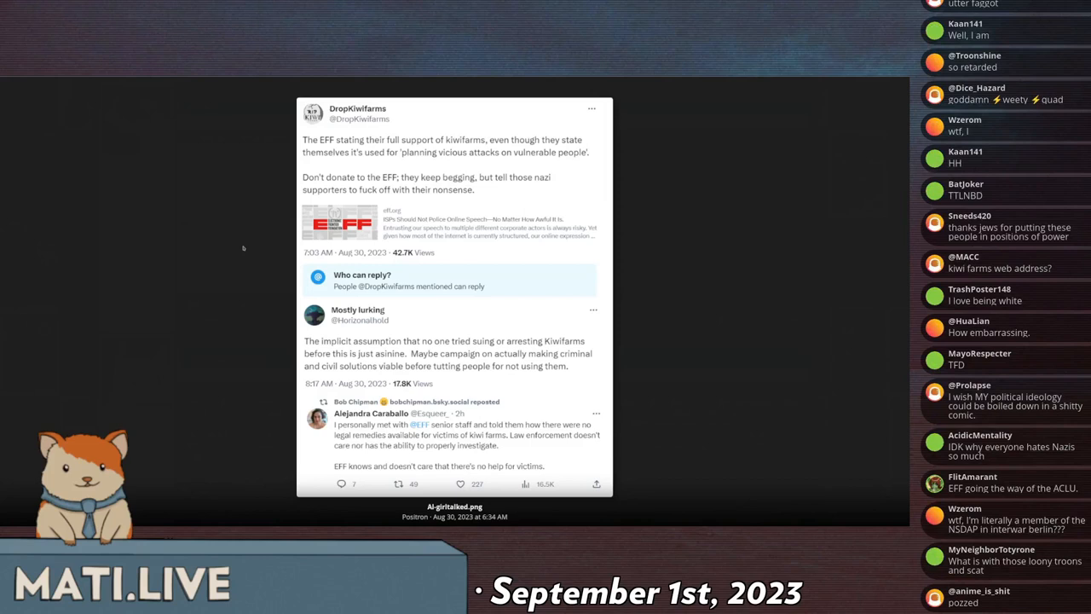
pyautogui.scroll(-3)
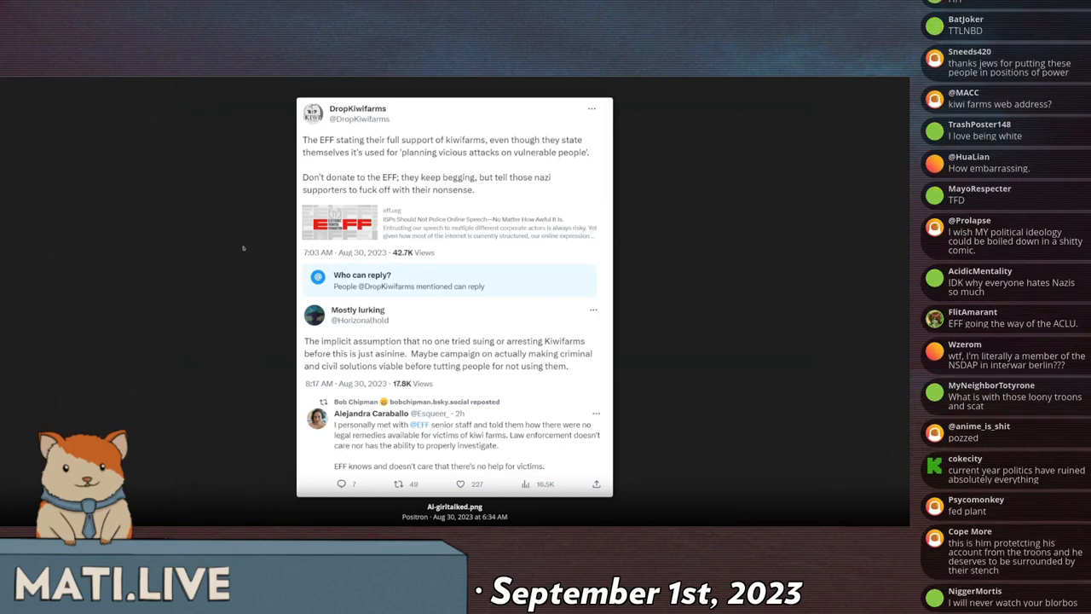
pyautogui.scroll(-3)
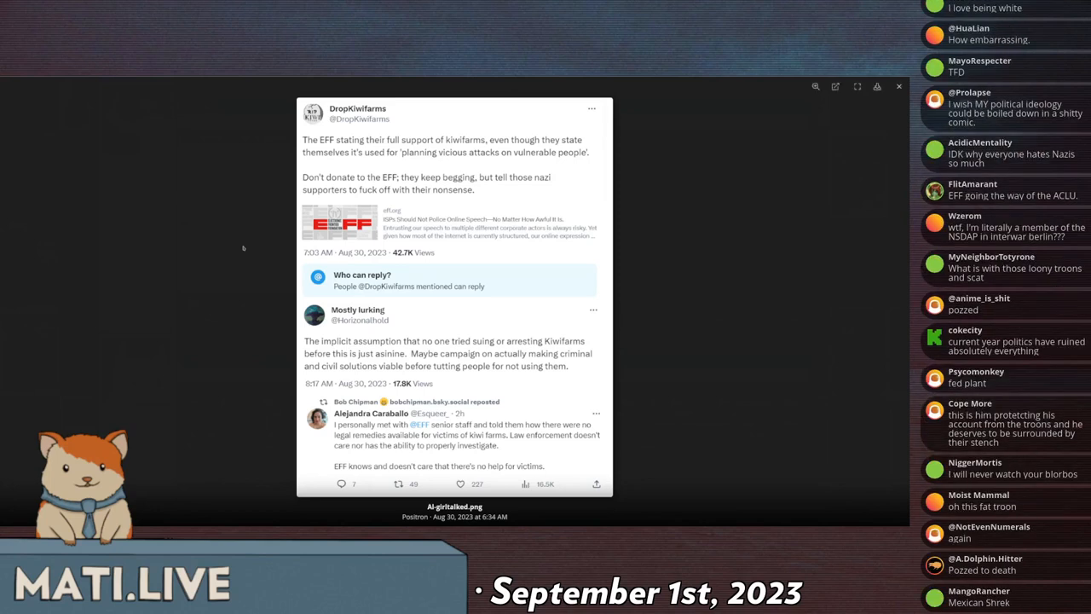
pyautogui.scroll(-3)
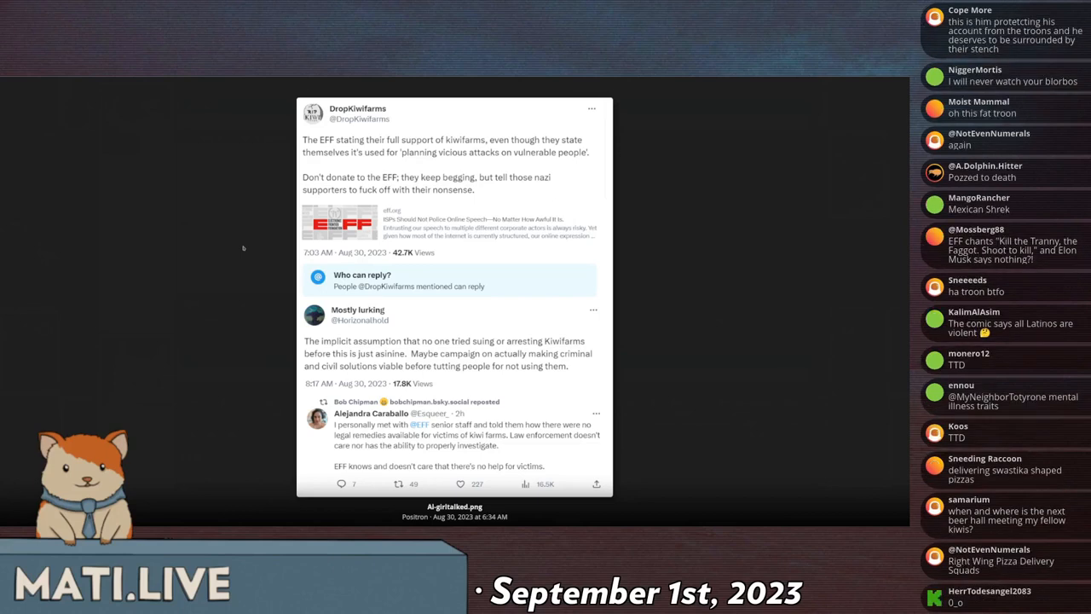
# Step: Scroll the thread down to Temperance XIV's post quoting the Bluesky tweets
pyautogui.scroll(3)
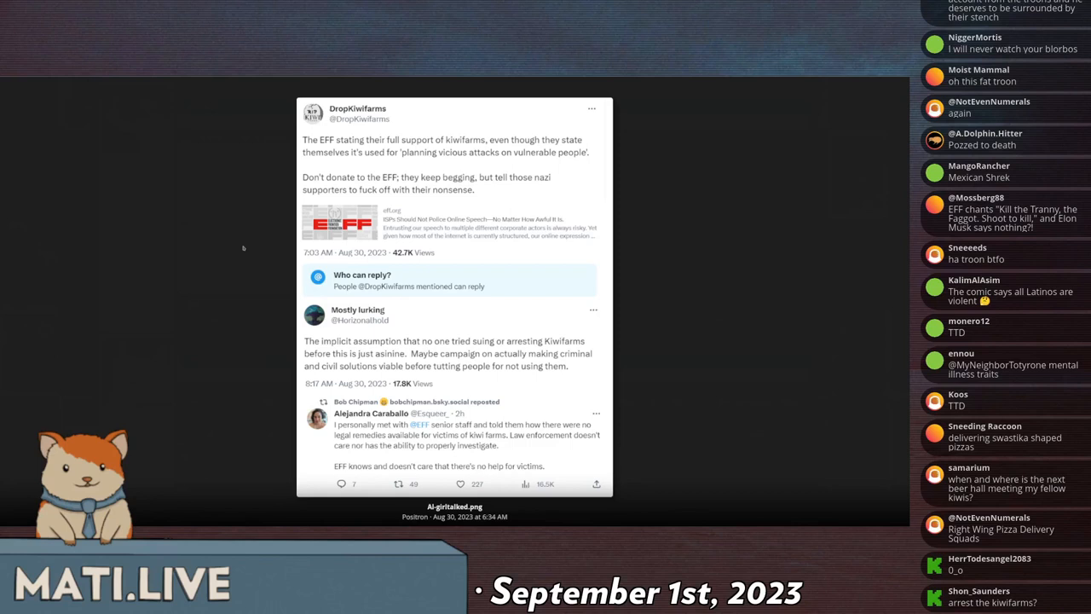
pyautogui.scroll(-3)
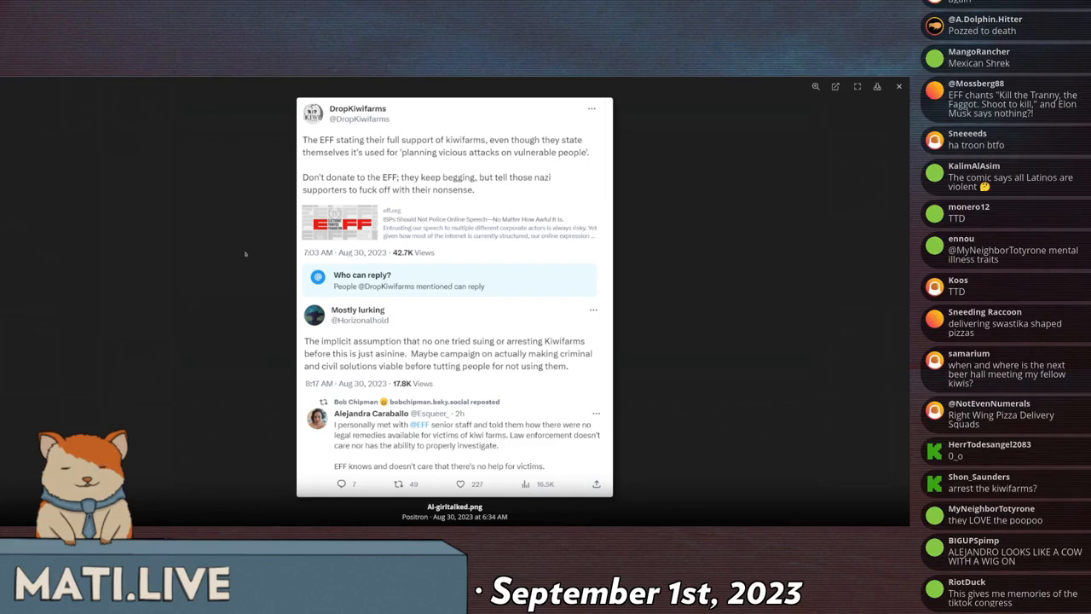
pyautogui.scroll(-3)
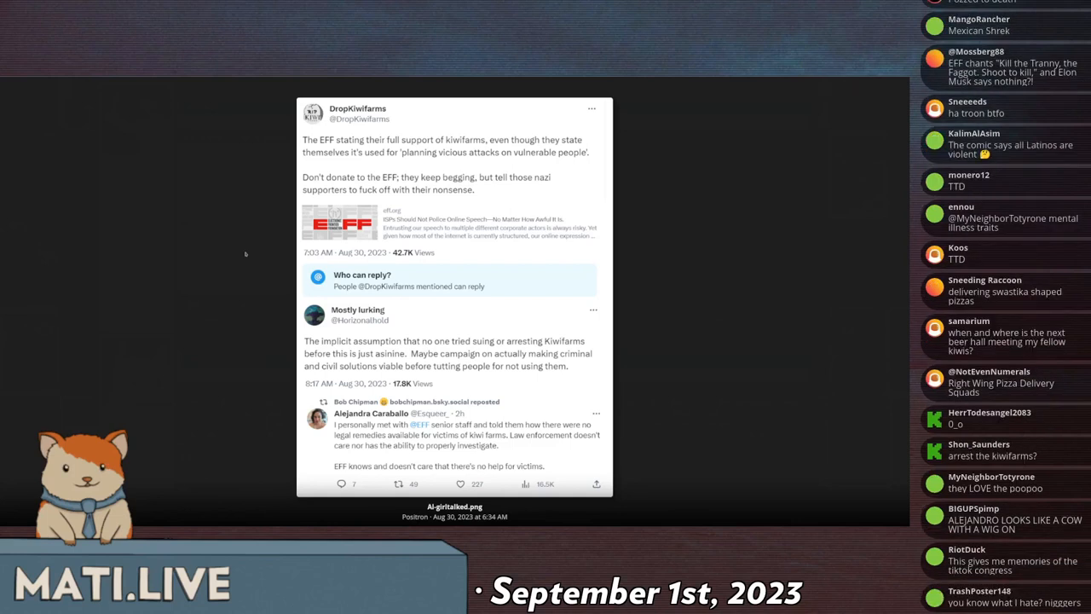
pyautogui.scroll(-3)
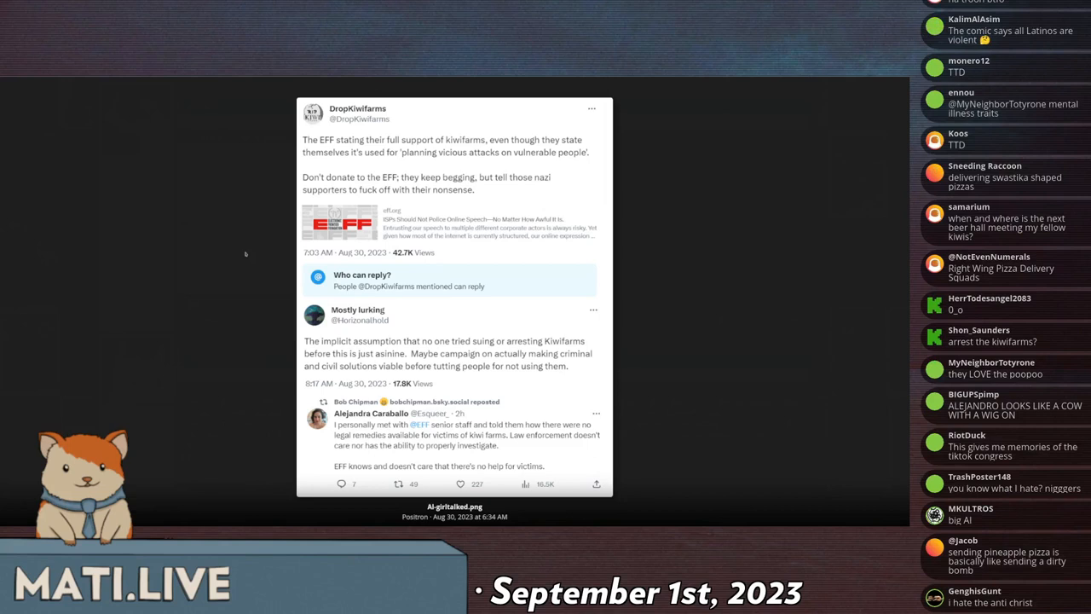
pyautogui.scroll(-3)
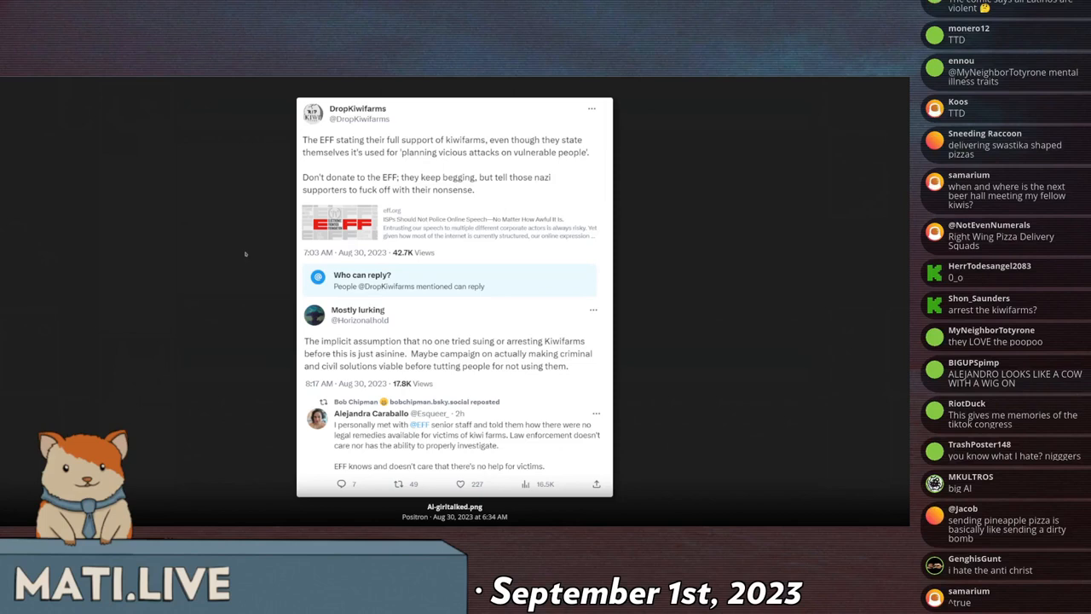
pyautogui.scroll(-3)
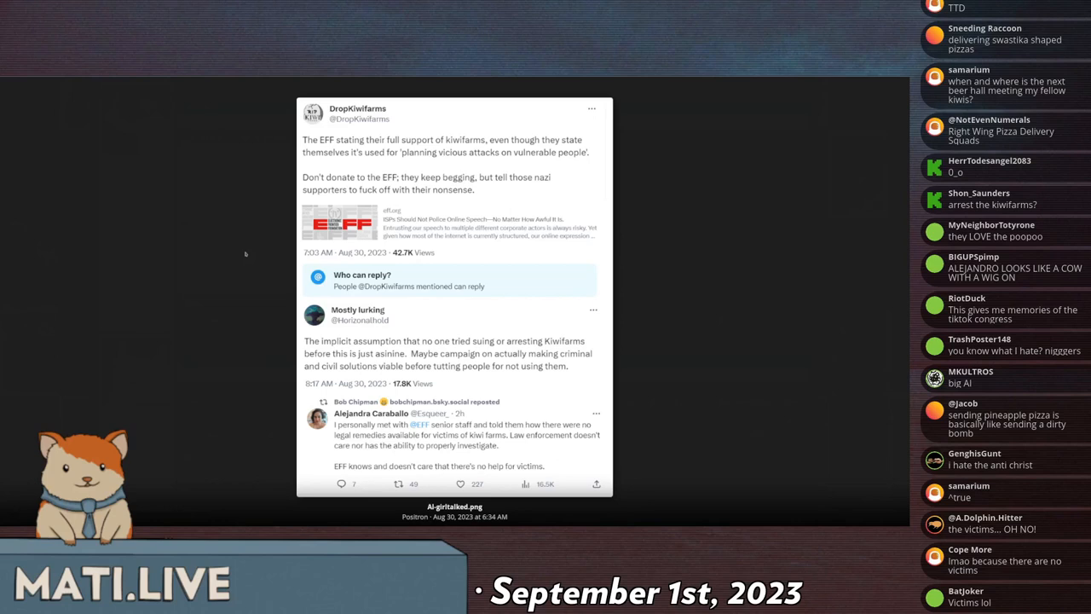
pyautogui.scroll(-3)
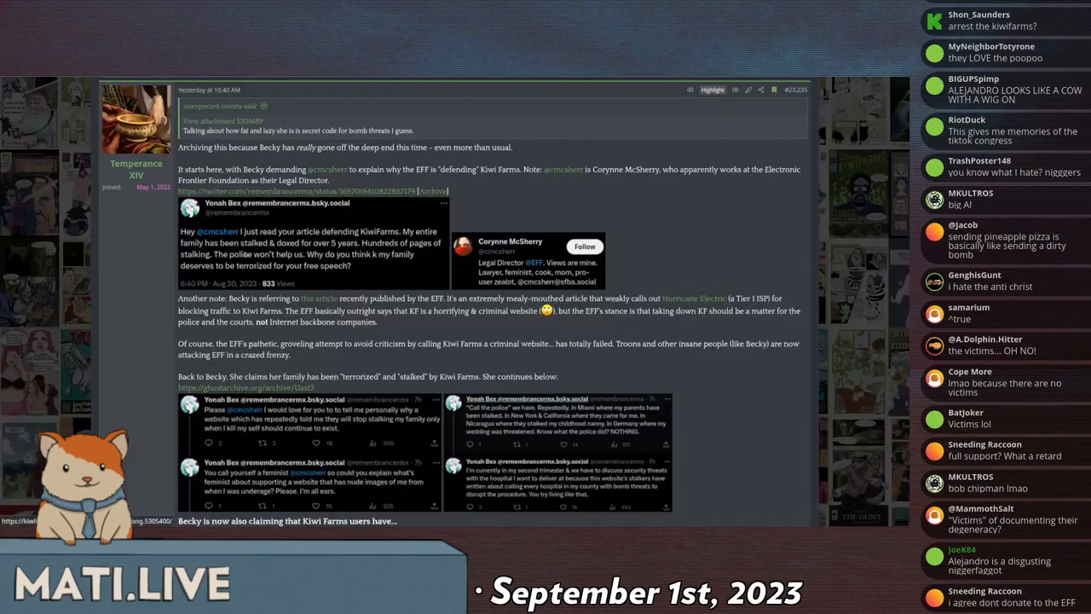
pyautogui.scroll(-3)
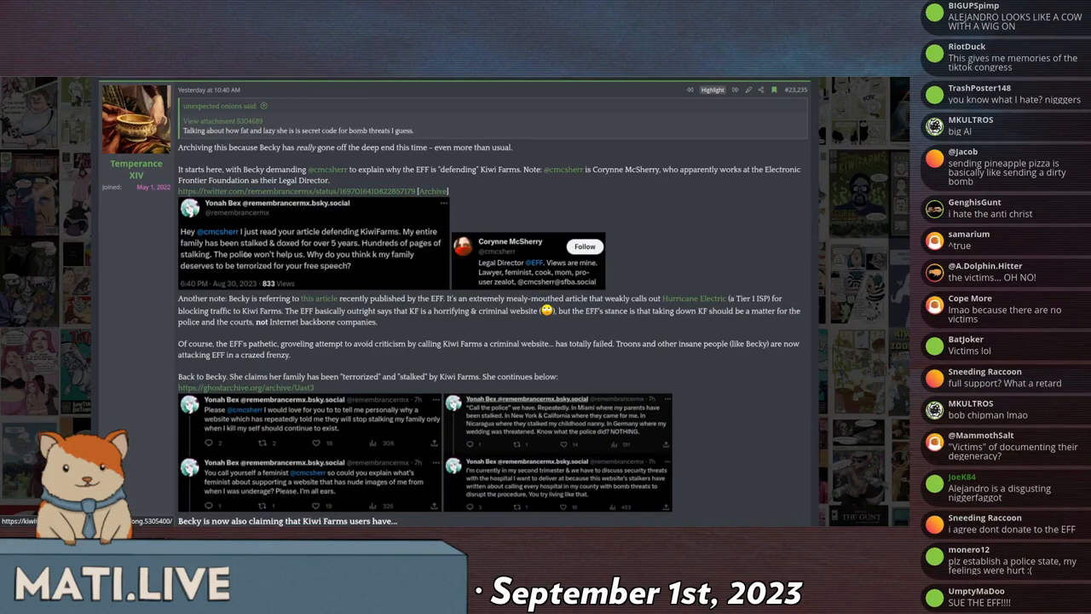
pyautogui.scroll(-3)
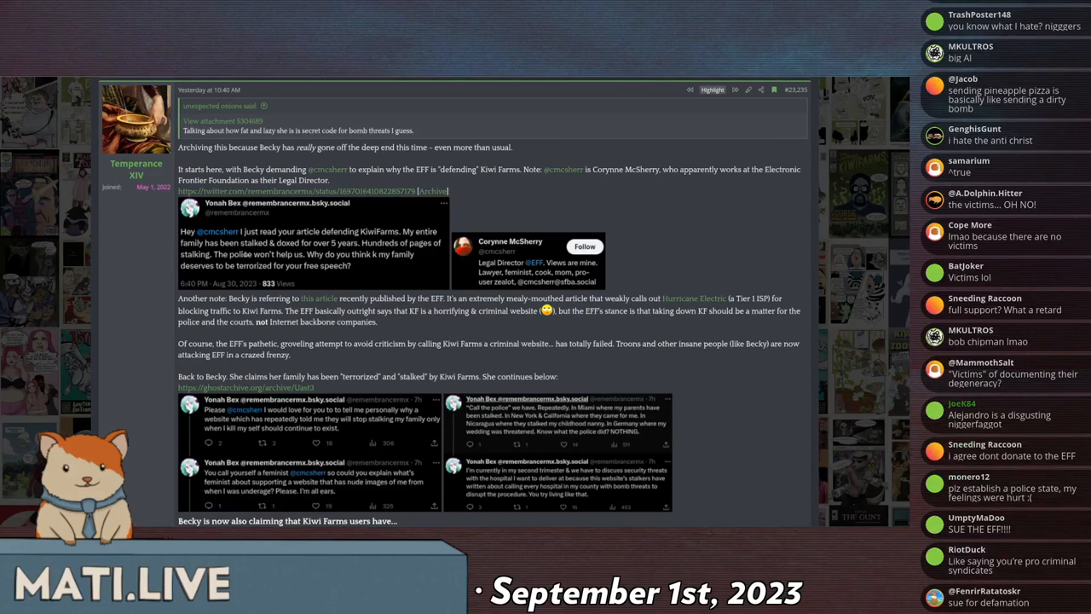
pyautogui.scroll(-3)
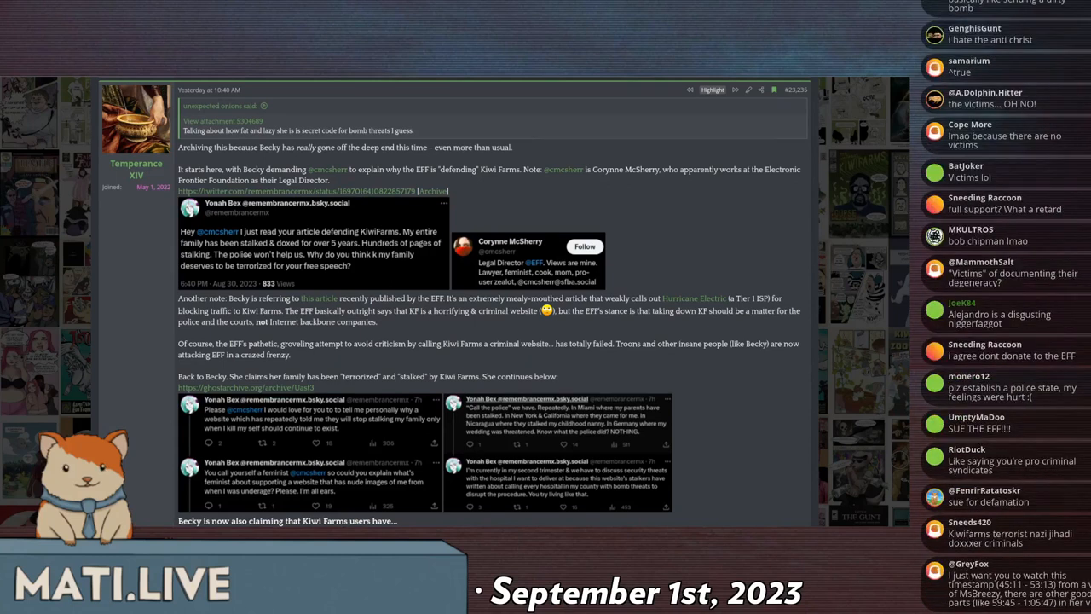
pyautogui.scroll(-3)
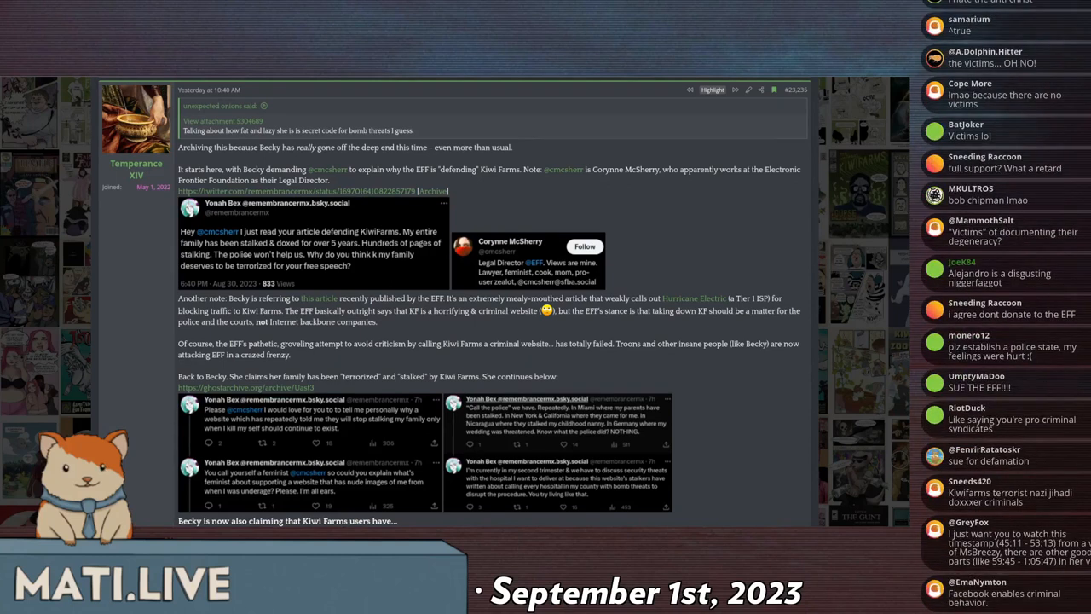
pyautogui.scroll(-3)
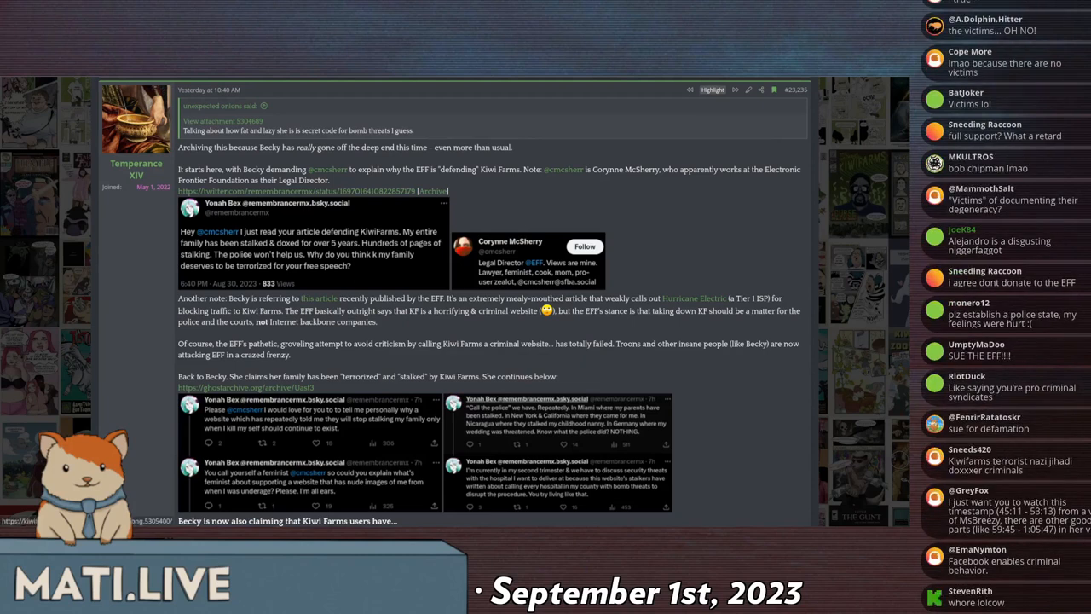
pyautogui.scroll(-3)
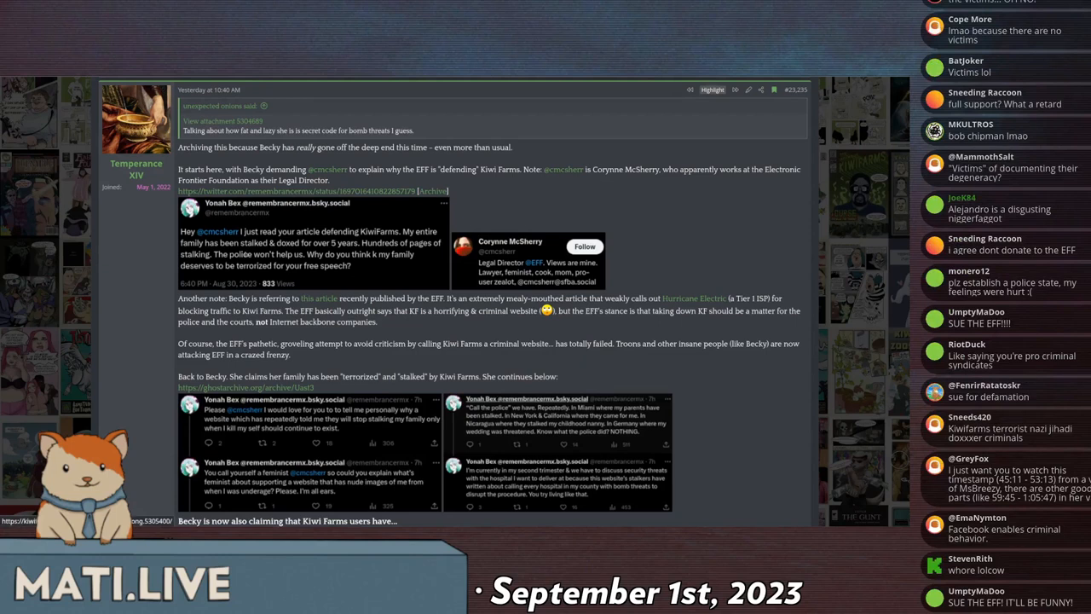
pyautogui.scroll(-3)
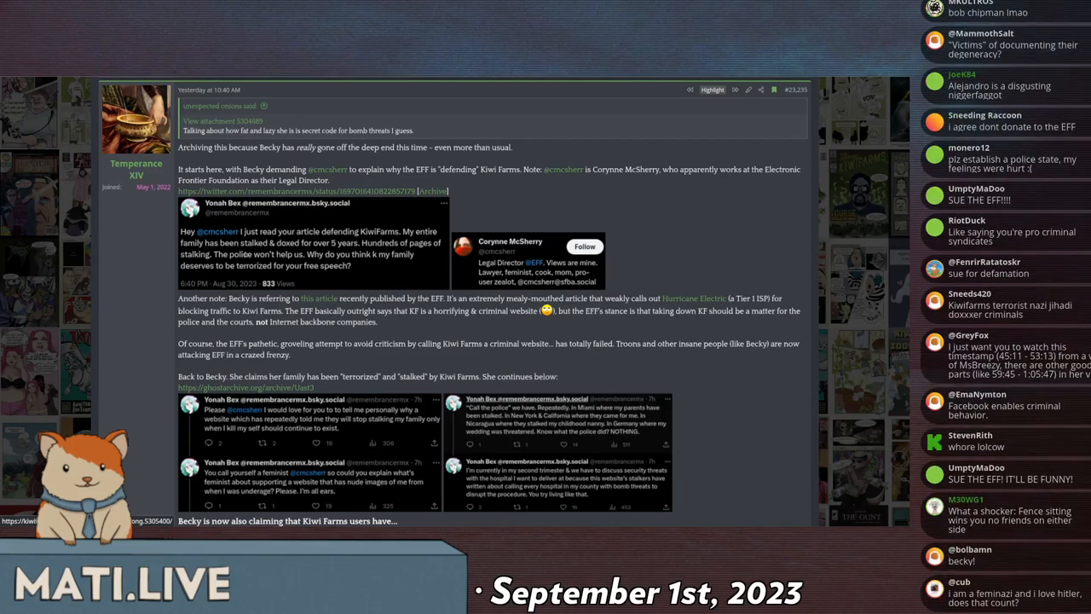
pyautogui.scroll(-3)
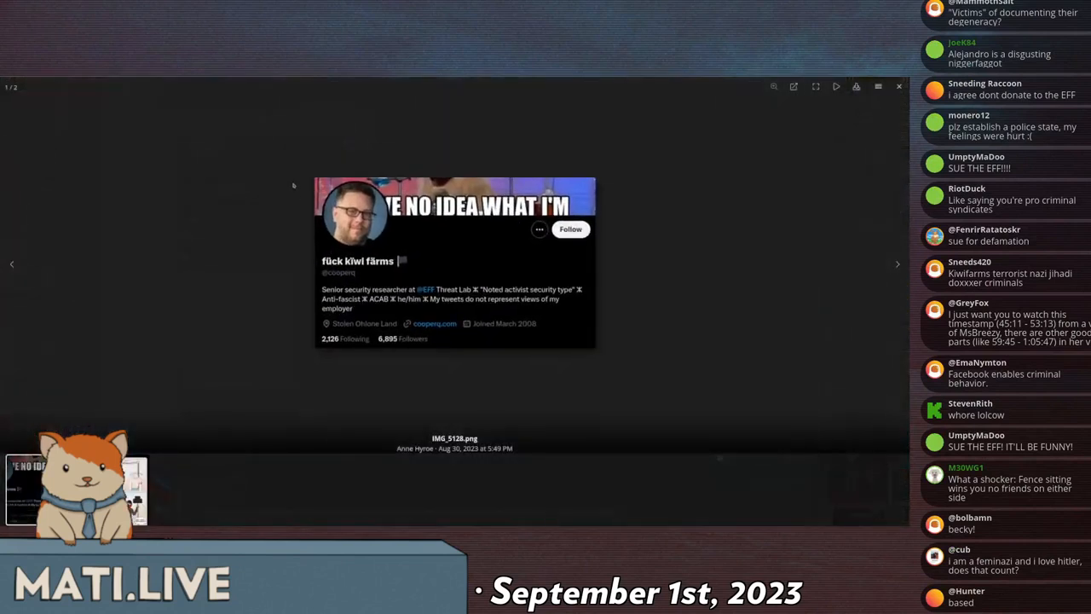
pyautogui.moveTo(304, 218)
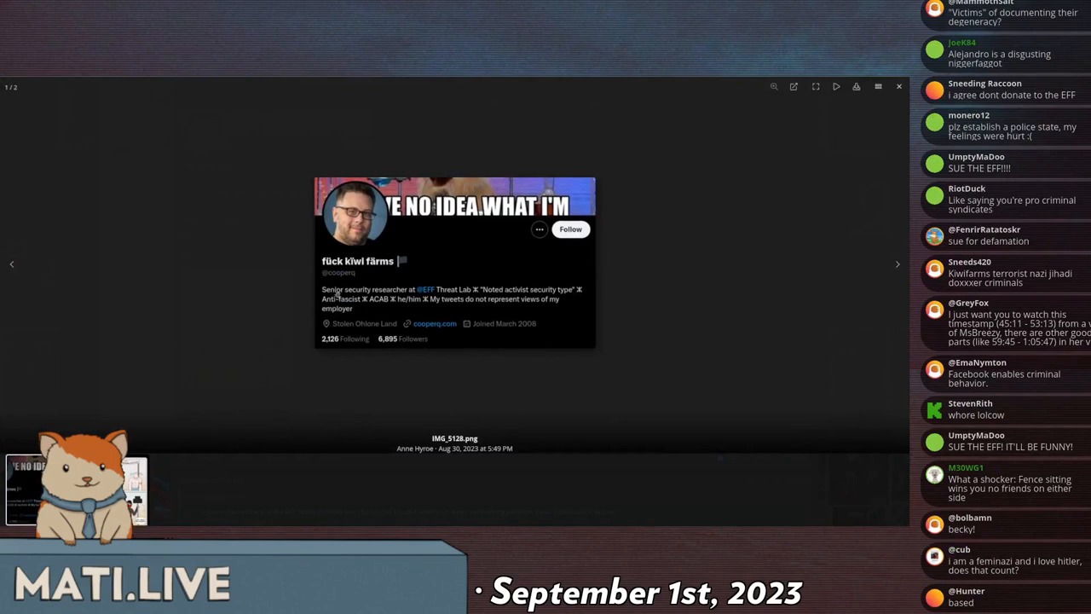
pyautogui.moveTo(478, 121)
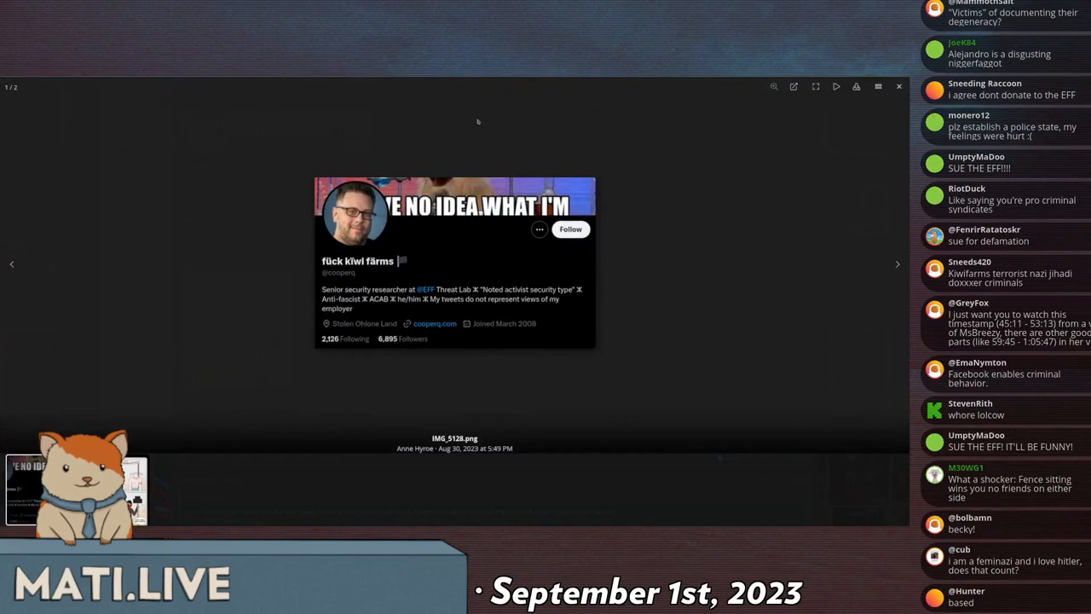
pyautogui.moveTo(465, 160)
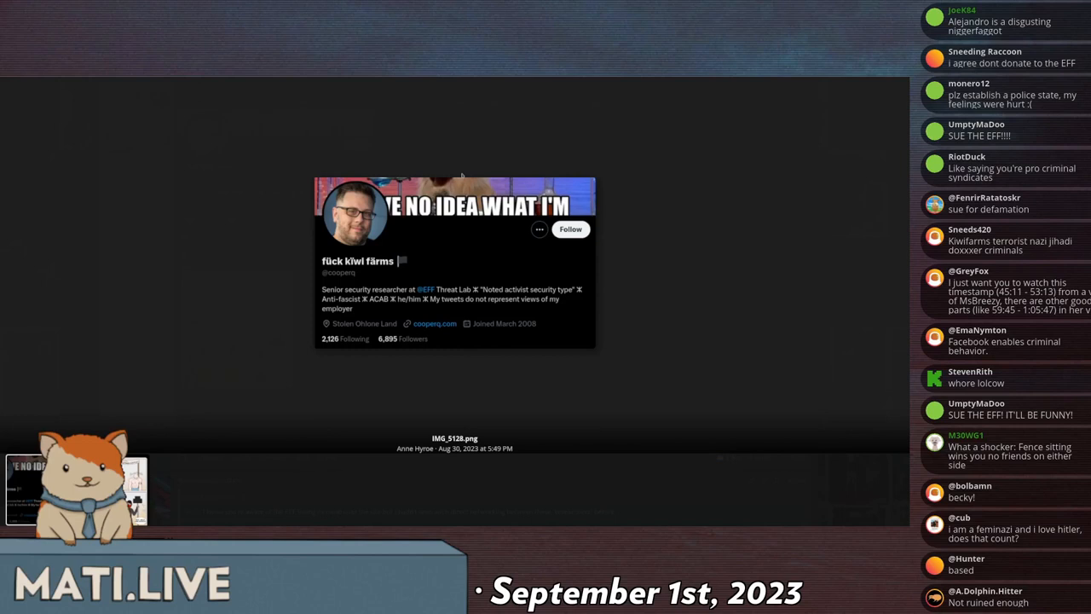
# Step: Close the enlarged IMG_5128.png profile screenshot to return to the post
pyautogui.scroll(-3)
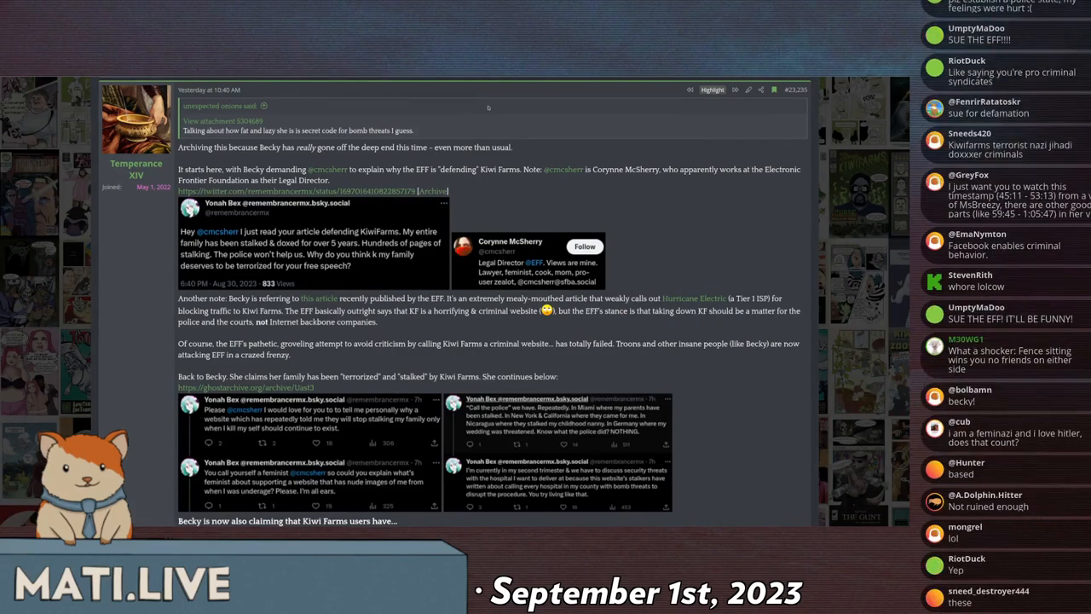
pyautogui.scroll(-3)
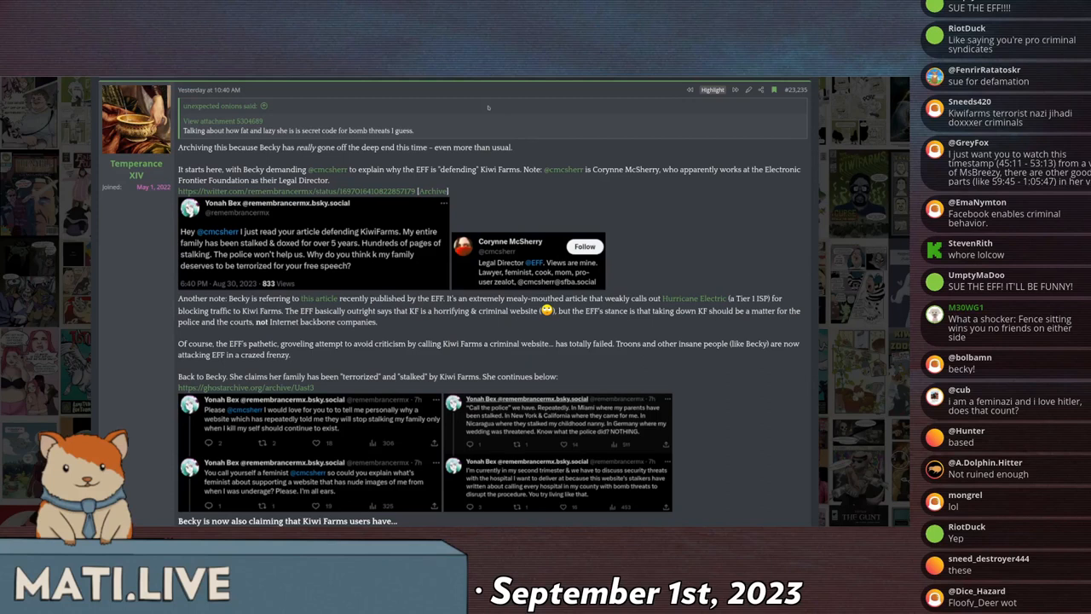
pyautogui.scroll(-3)
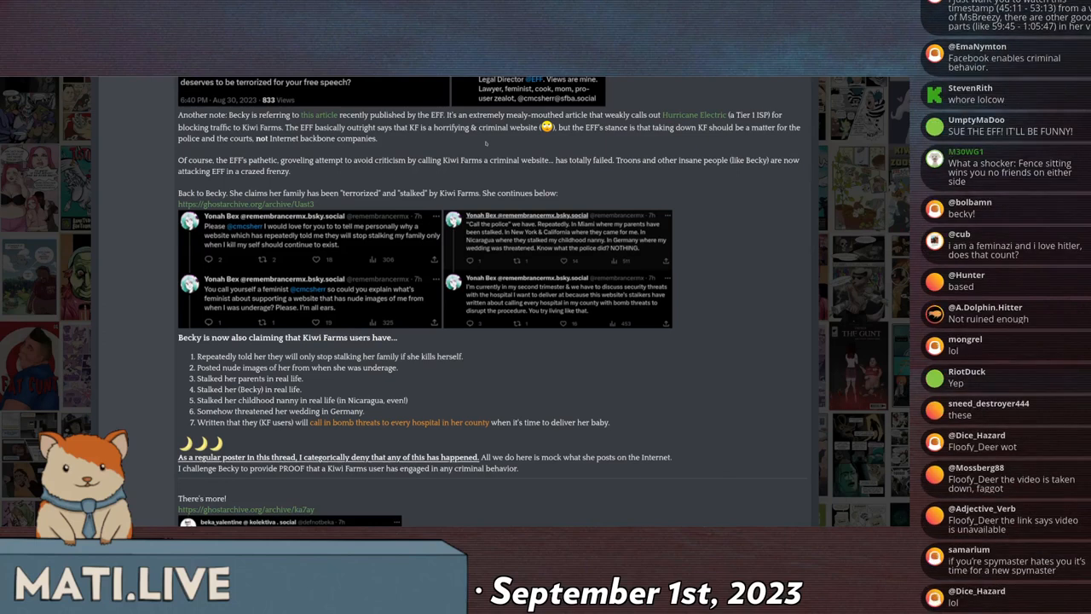
# Step: Scroll past the numbered list to the 'There's more!' tweets and rebuttal
pyautogui.scroll(-3)
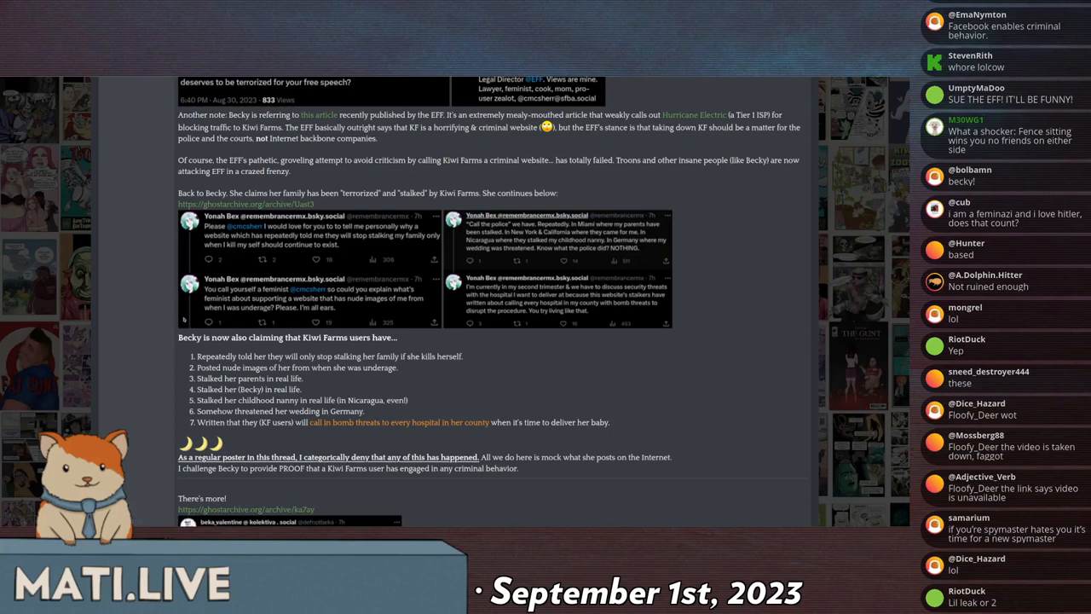
pyautogui.scroll(-3)
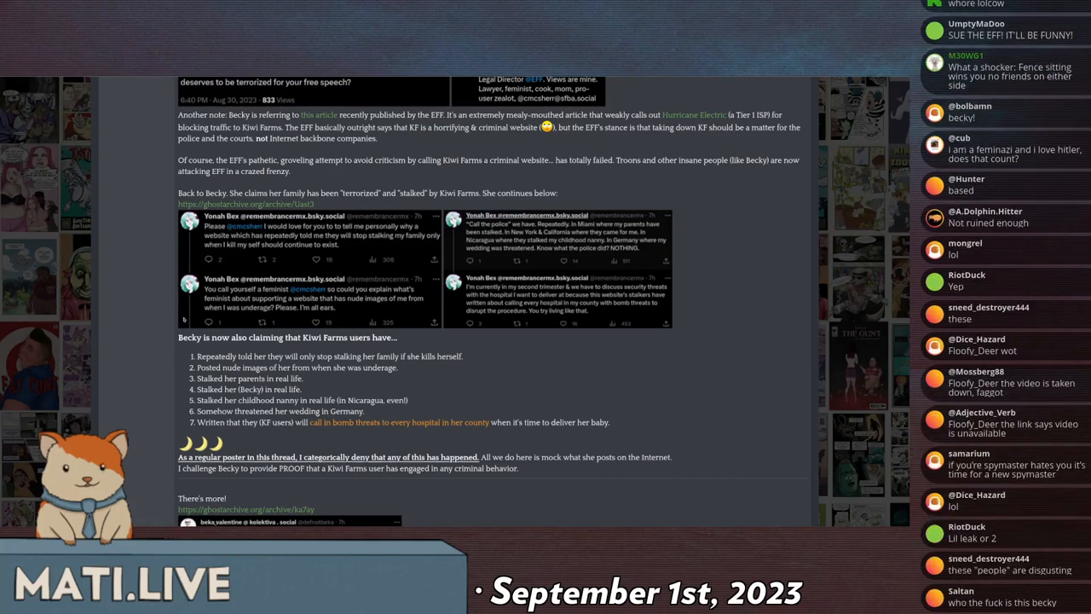
pyautogui.scroll(-3)
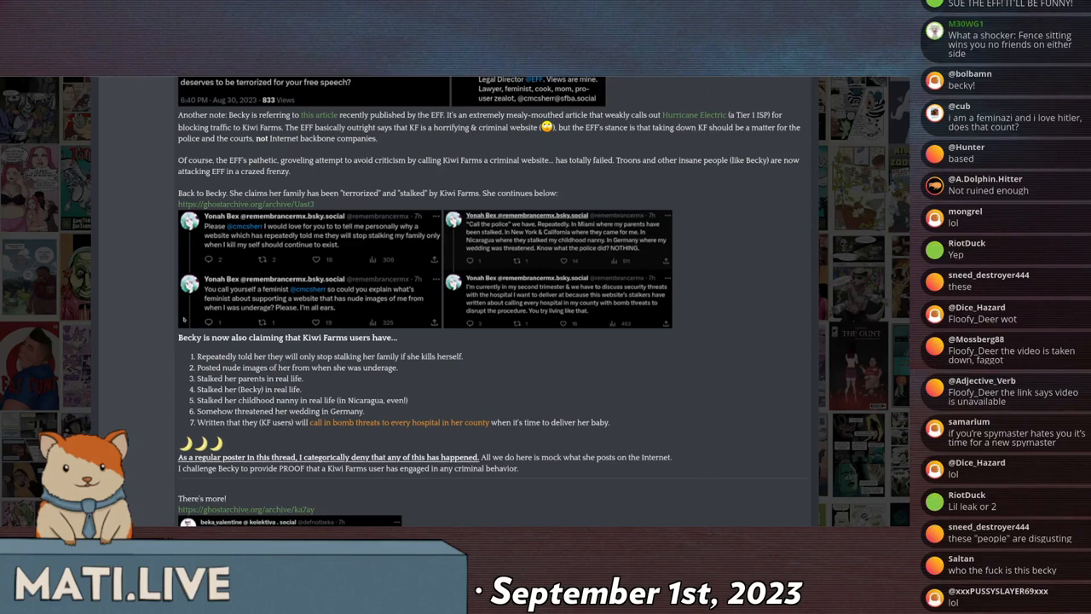
pyautogui.scroll(-3)
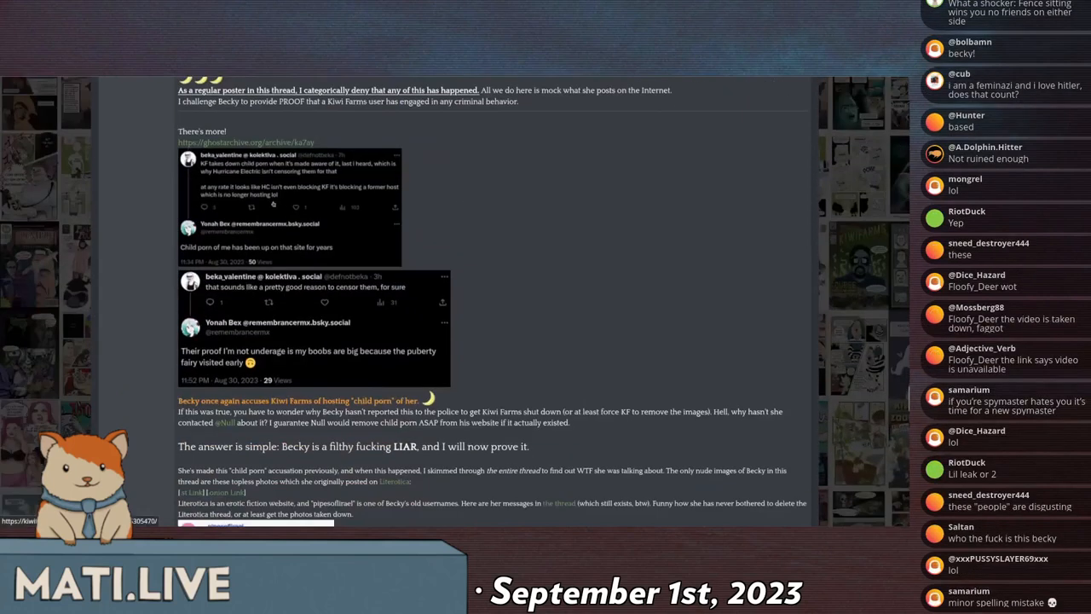
# Step: Scroll down to the March 2007 forum screenshots and the 19 years 7 months age calculation
pyautogui.scroll(-3)
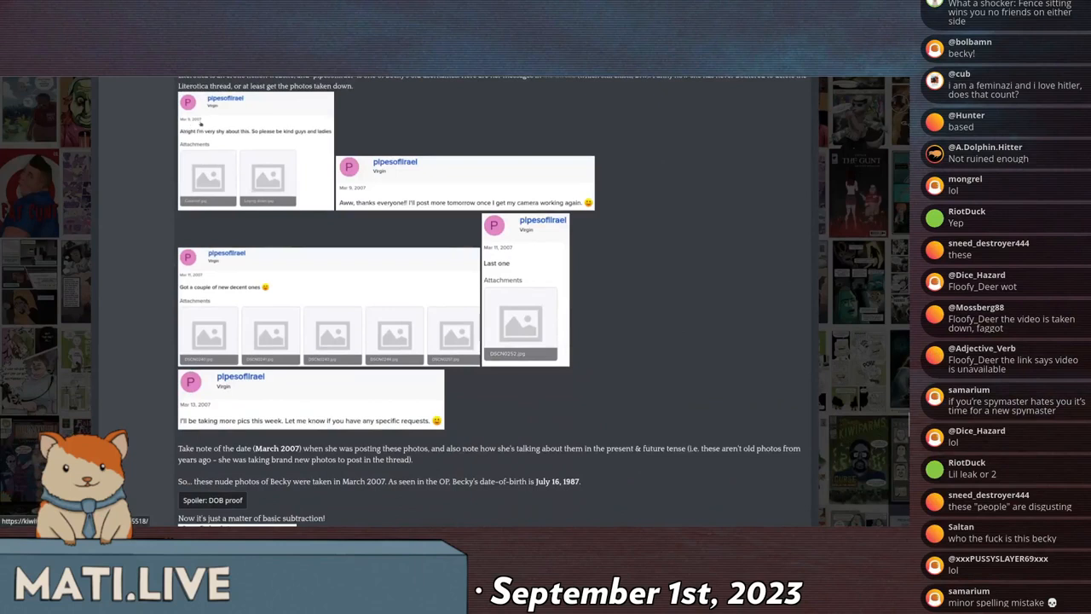
pyautogui.scroll(-3)
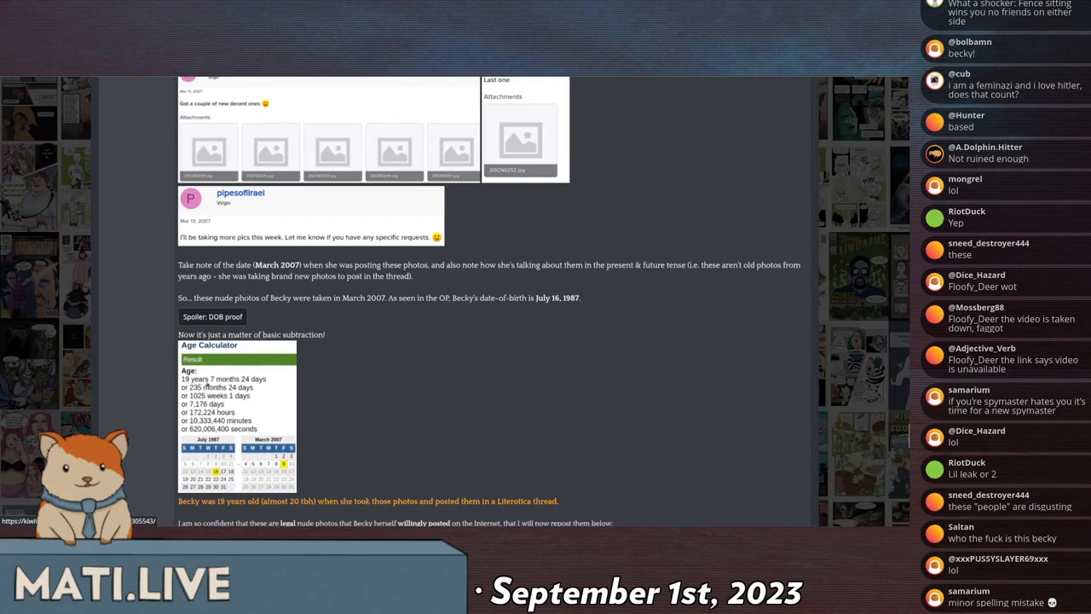
pyautogui.scroll(-3)
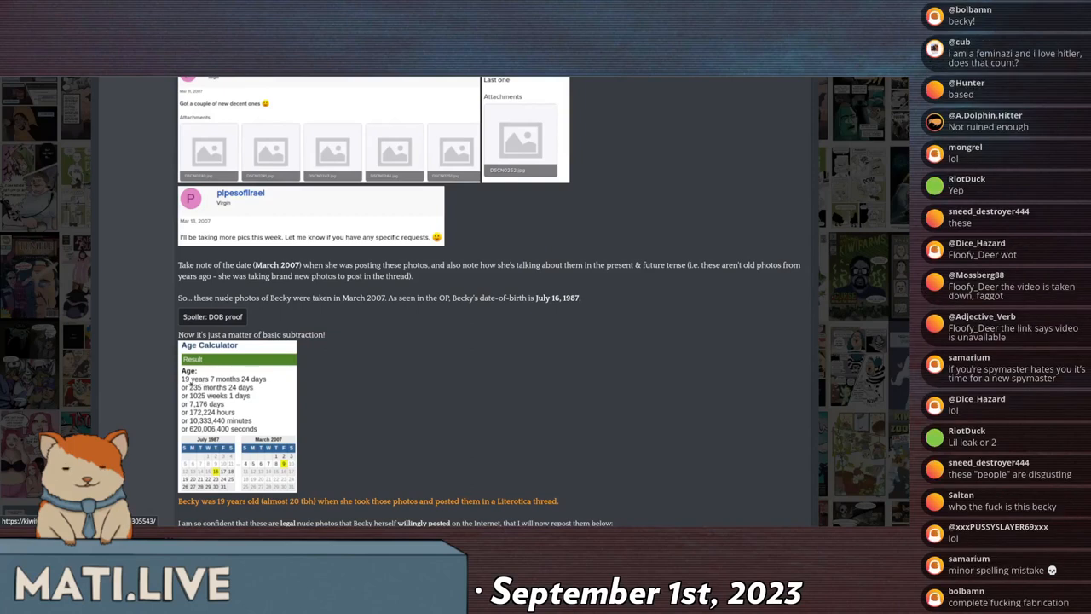
pyautogui.scroll(-3)
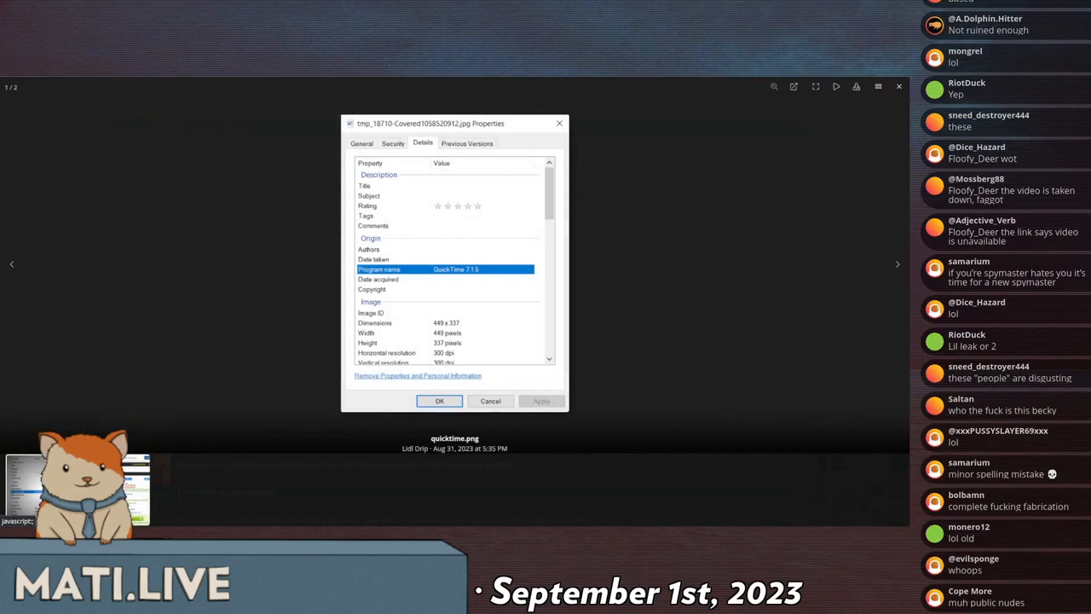
# Step: View quicktime2.png showing the QuickTime release date, then close the image viewer
pyautogui.scroll(-3)
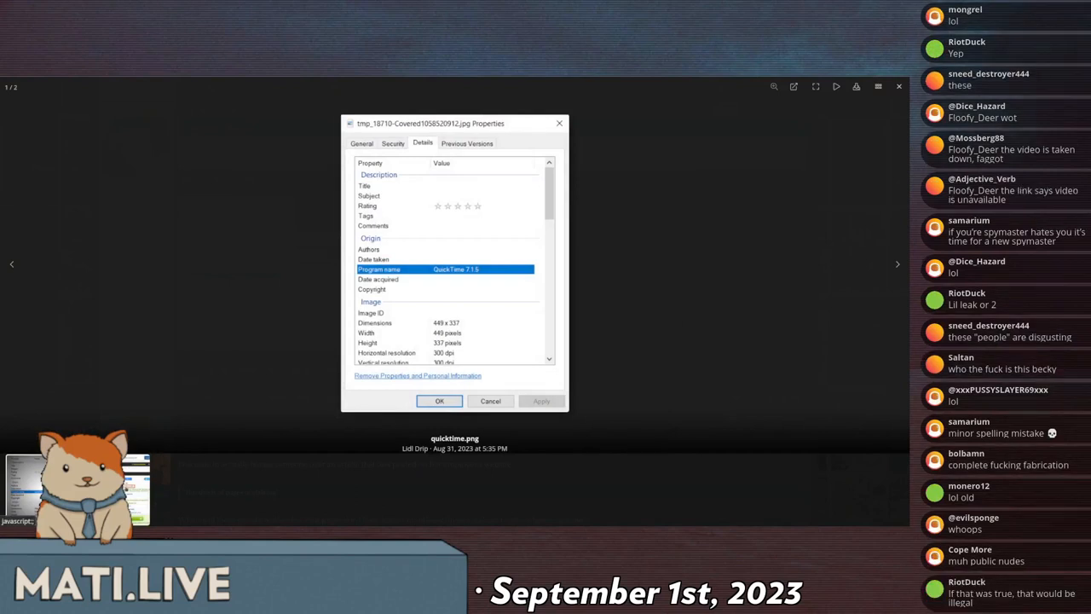
pyautogui.moveTo(469, 279)
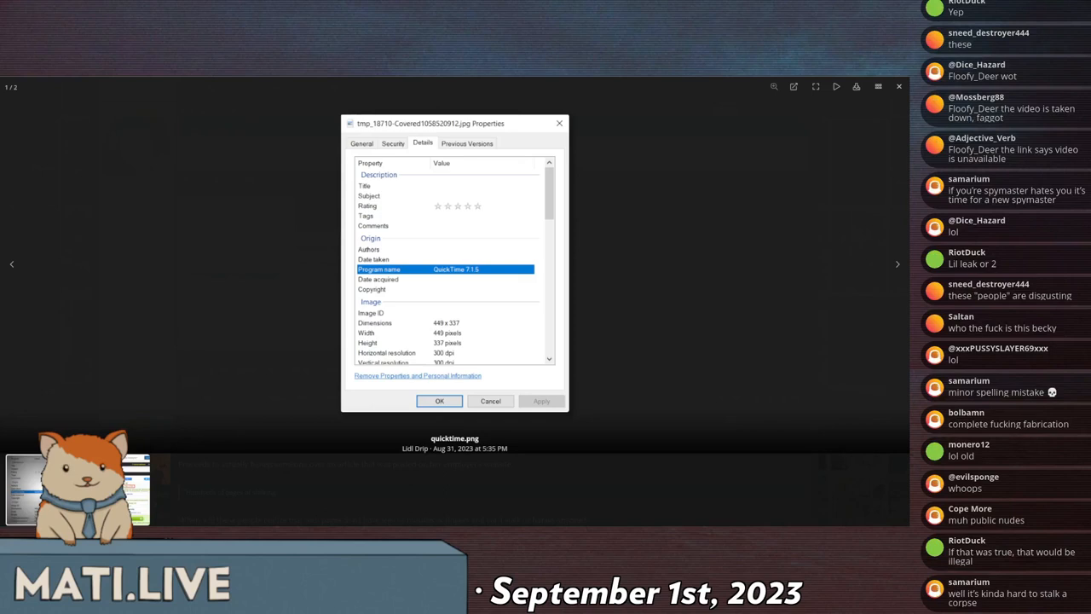
pyautogui.click(897, 263)
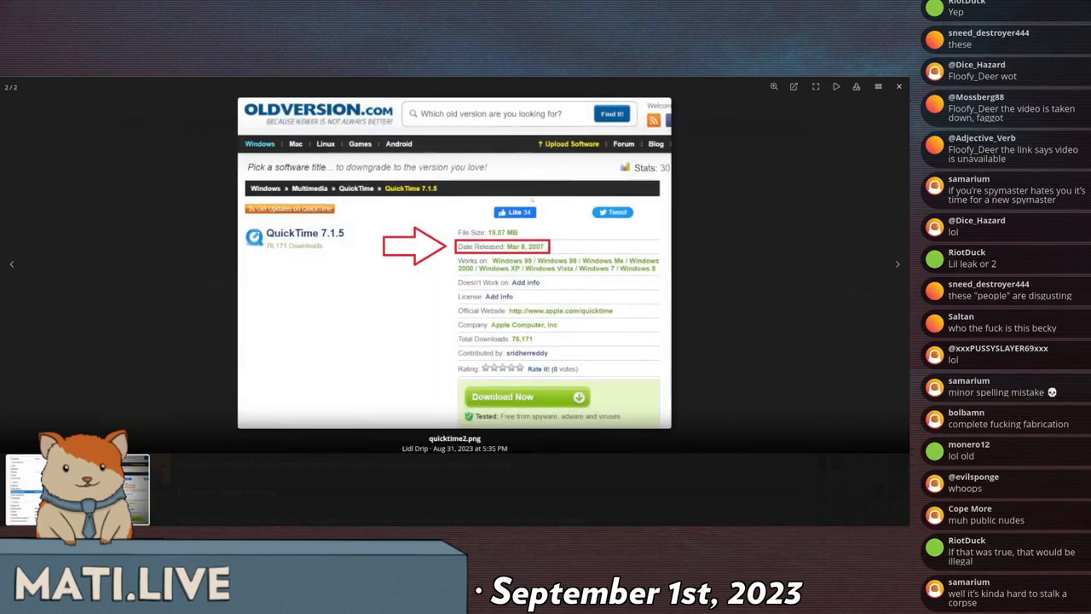
pyautogui.click(899, 86)
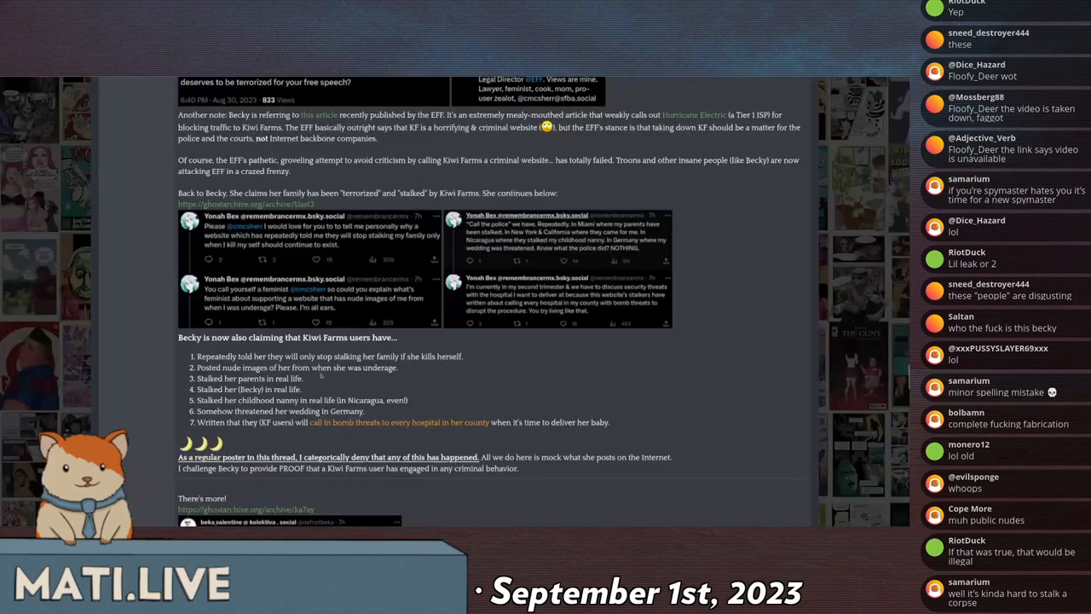
# Step: Return to the top of Temperance XIV's post and its first embedded tweets
pyautogui.scroll(-3)
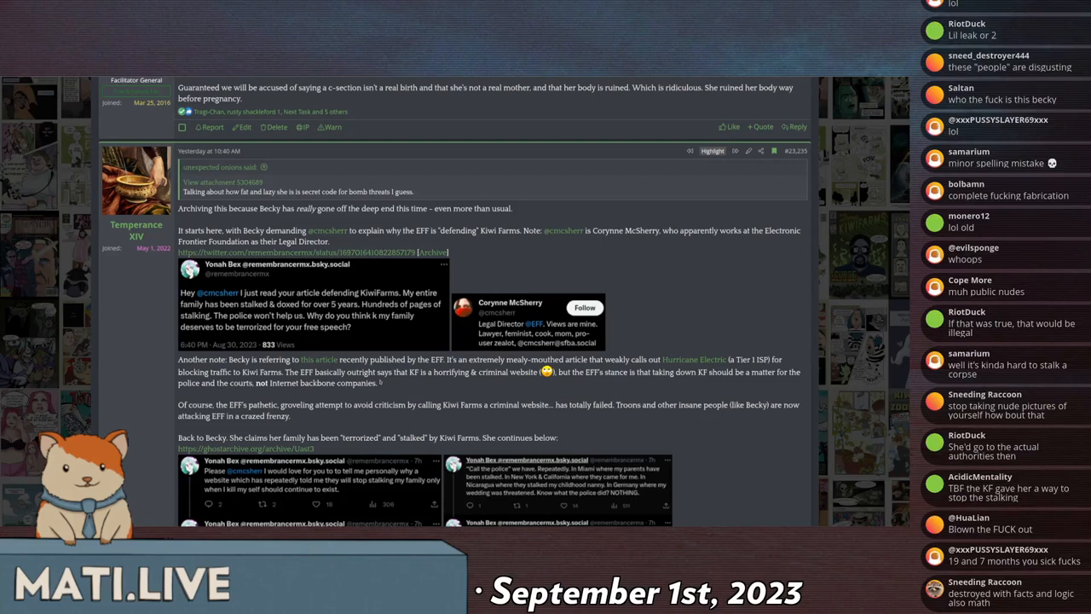
pyautogui.scroll(-3)
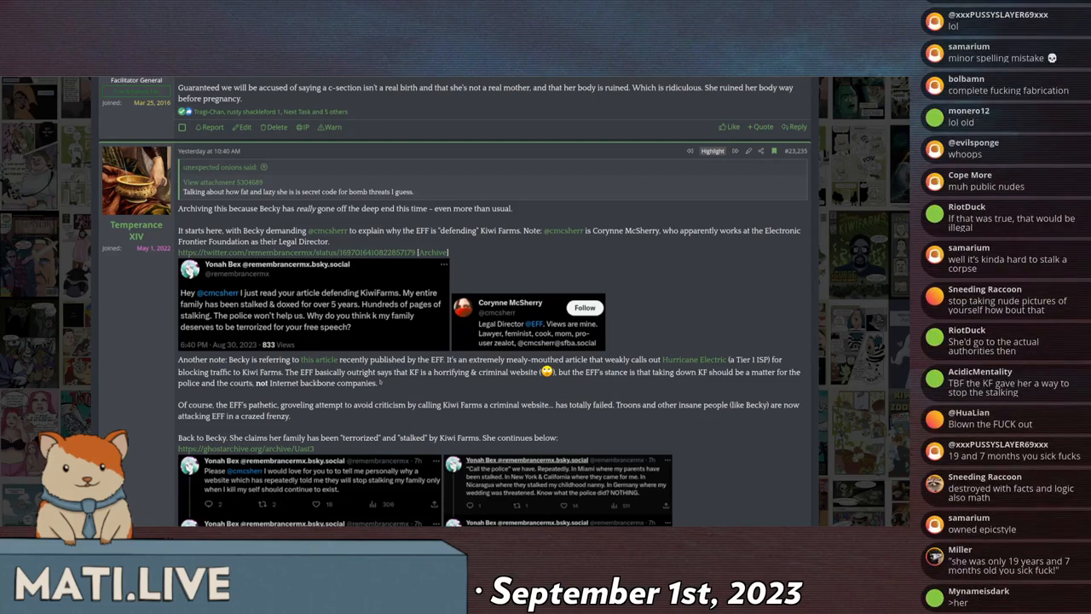
pyautogui.scroll(-3)
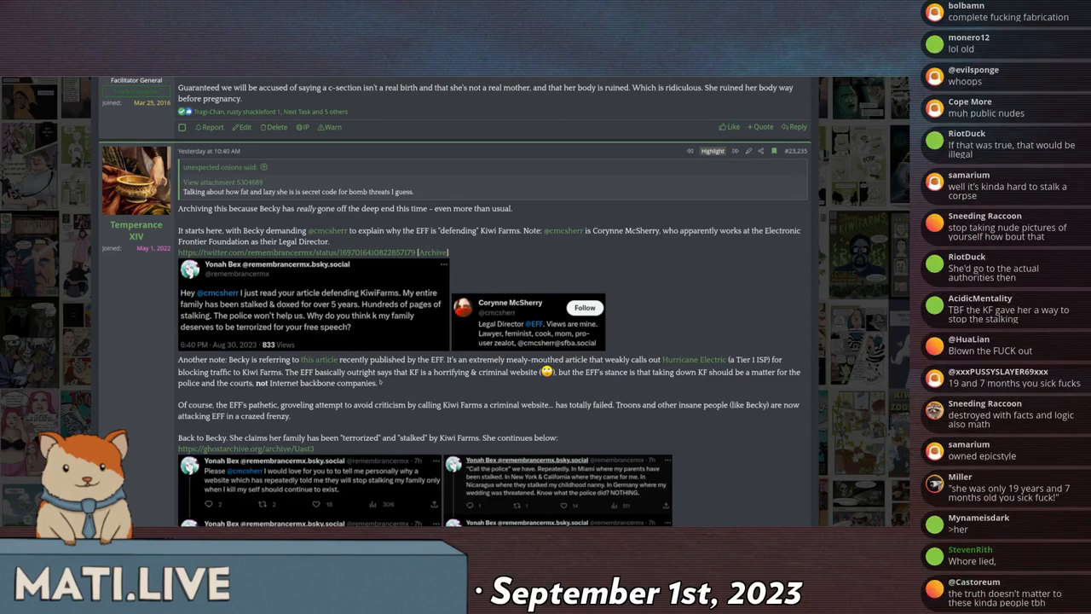
pyautogui.scroll(-3)
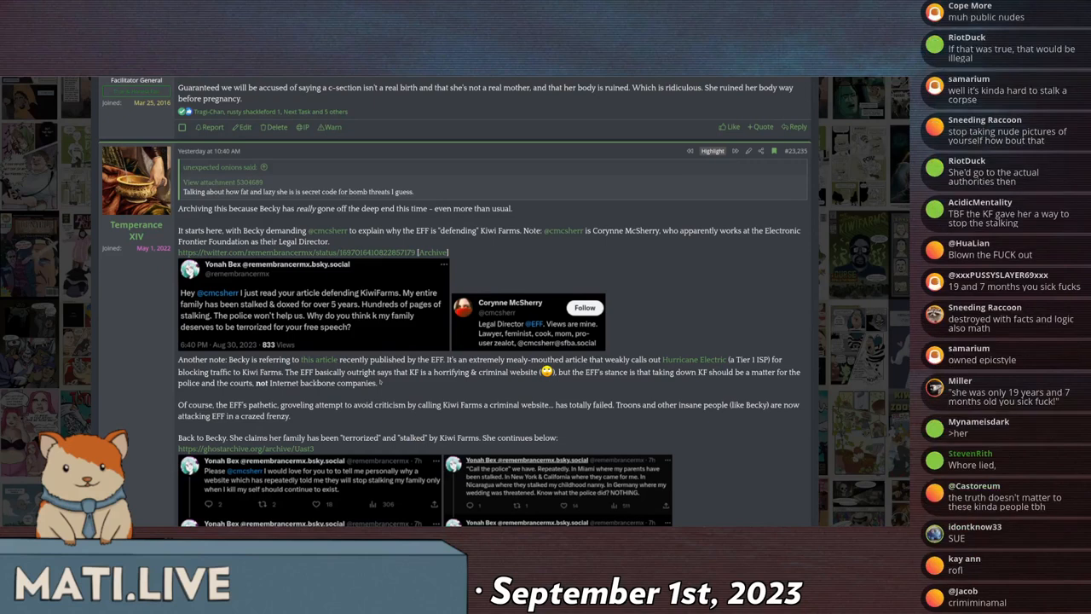
pyautogui.scroll(-3)
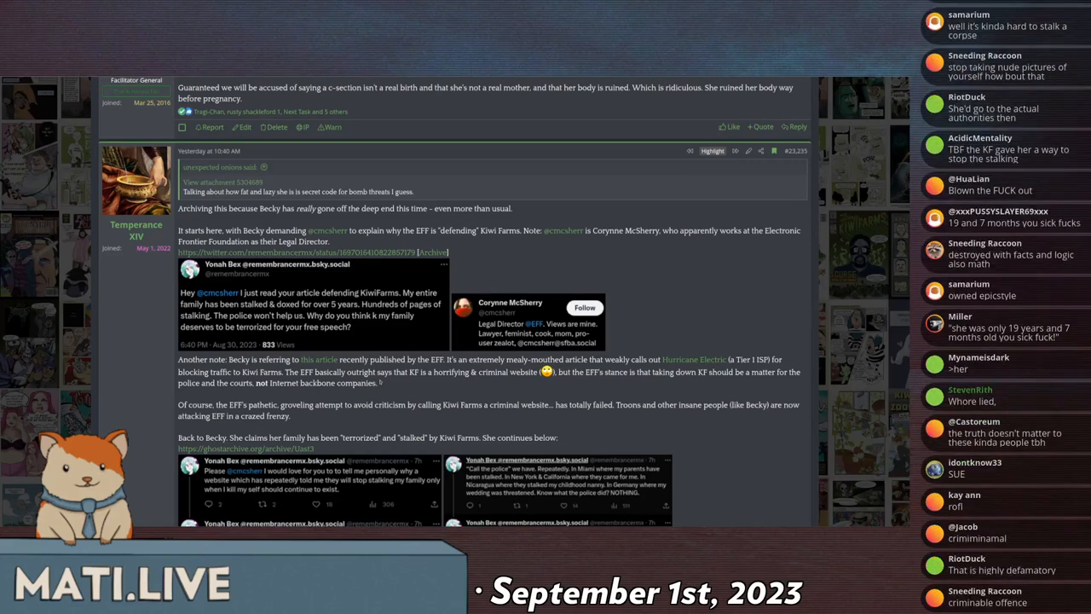
pyautogui.scroll(-3)
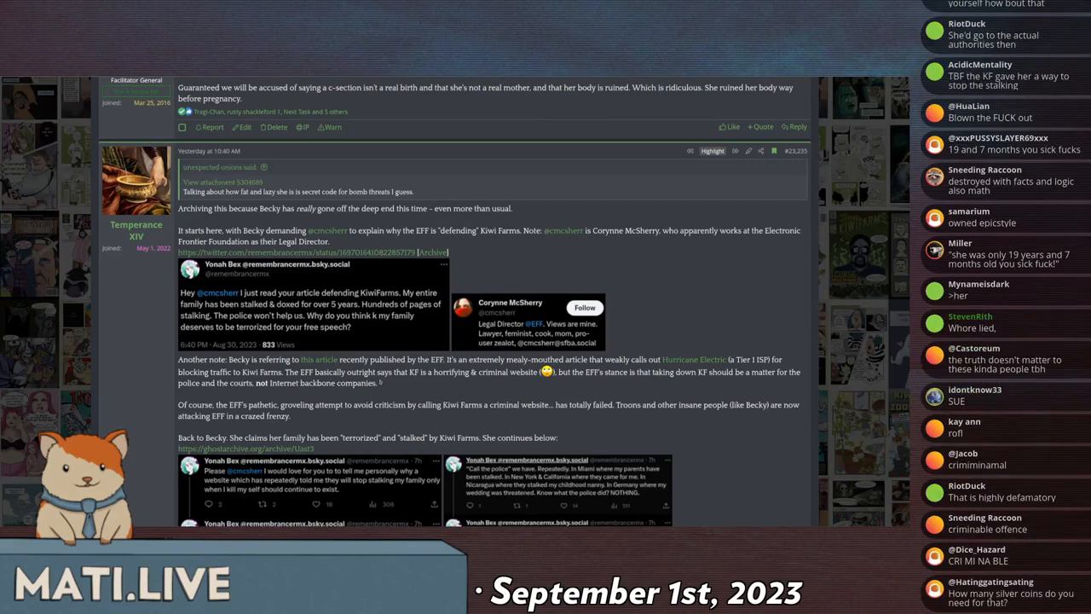
pyautogui.scroll(-3)
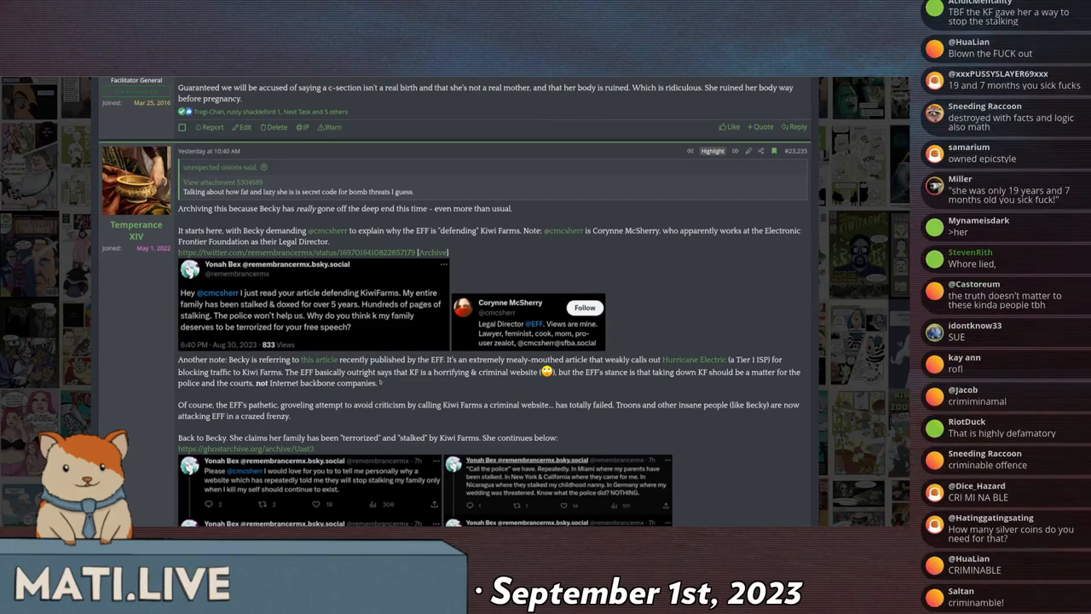
pyautogui.scroll(-3)
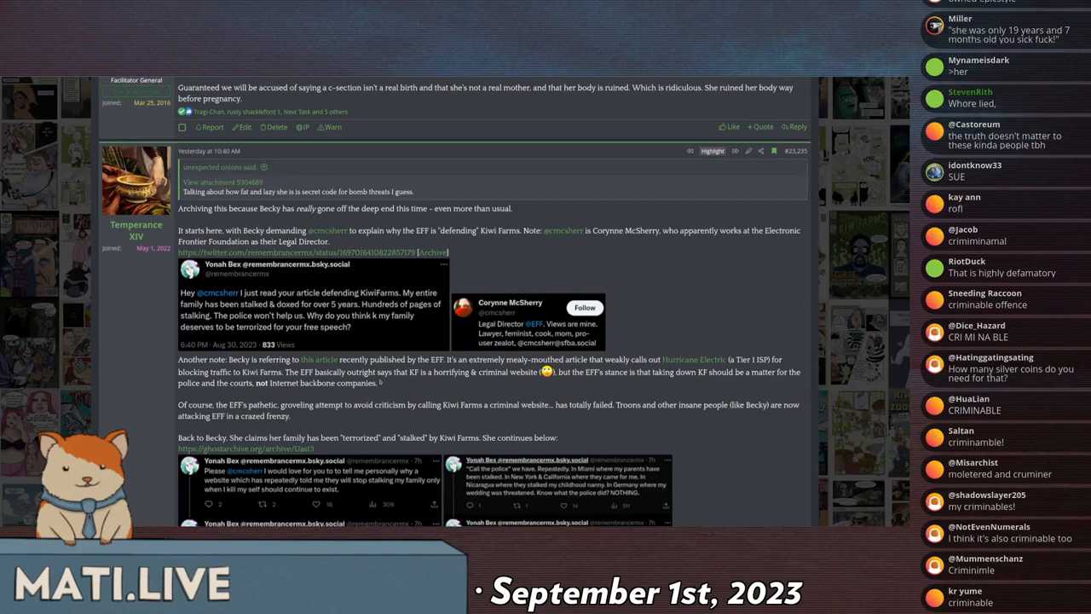